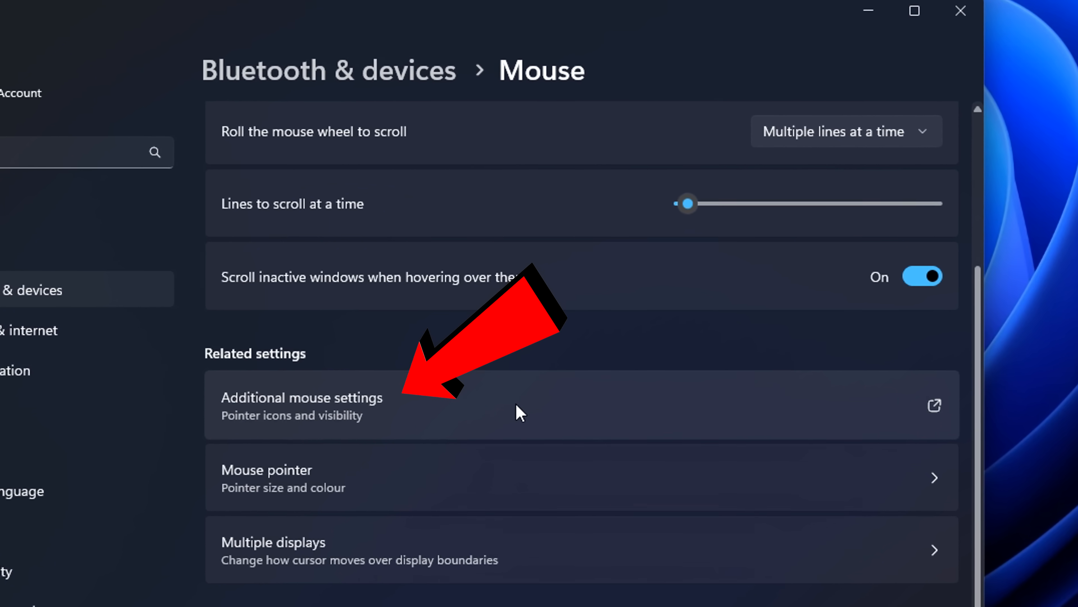
In classic Mouse Properties, set the pointer speed slider to the middle notch
left_click(301, 397)
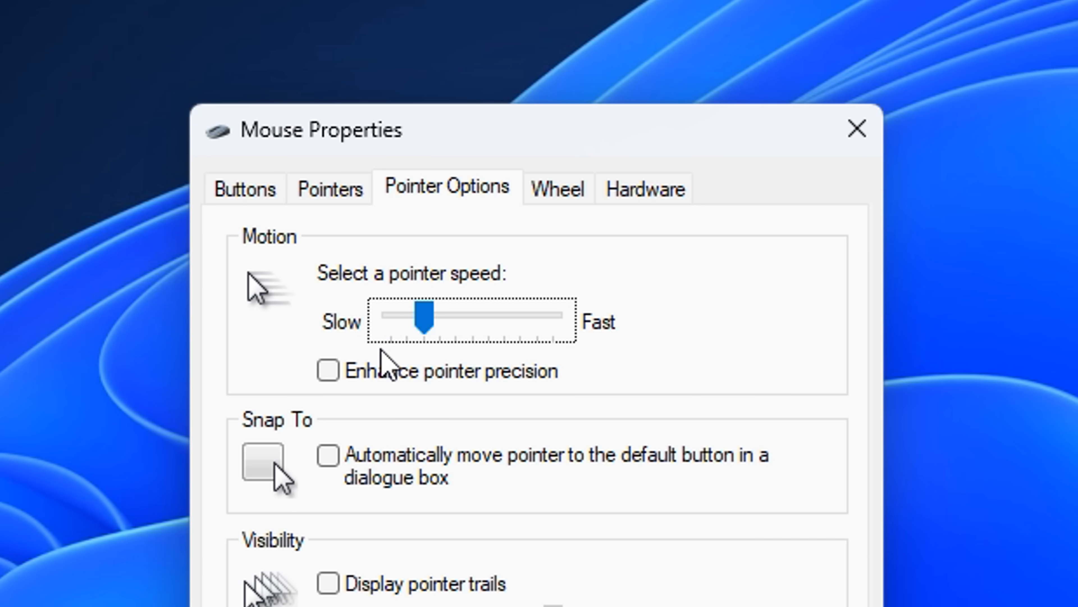
left_click_drag(423, 318, 472, 318)
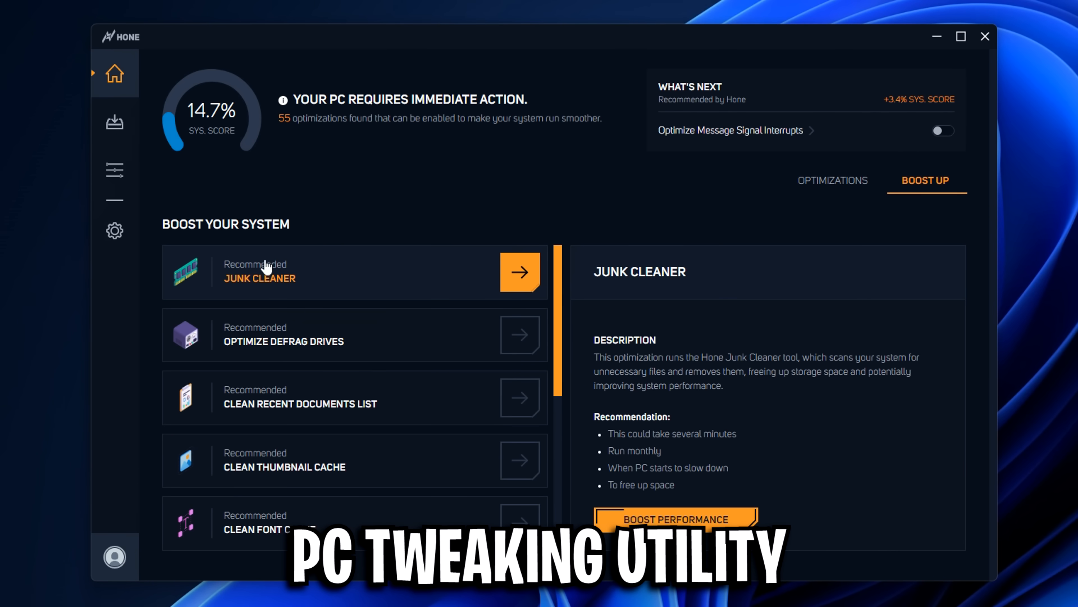
Switch on General Windows Optimizations, Optimize Windows Powerplan and Timer Resolution in Hone's Optimizations list
left_click(831, 181)
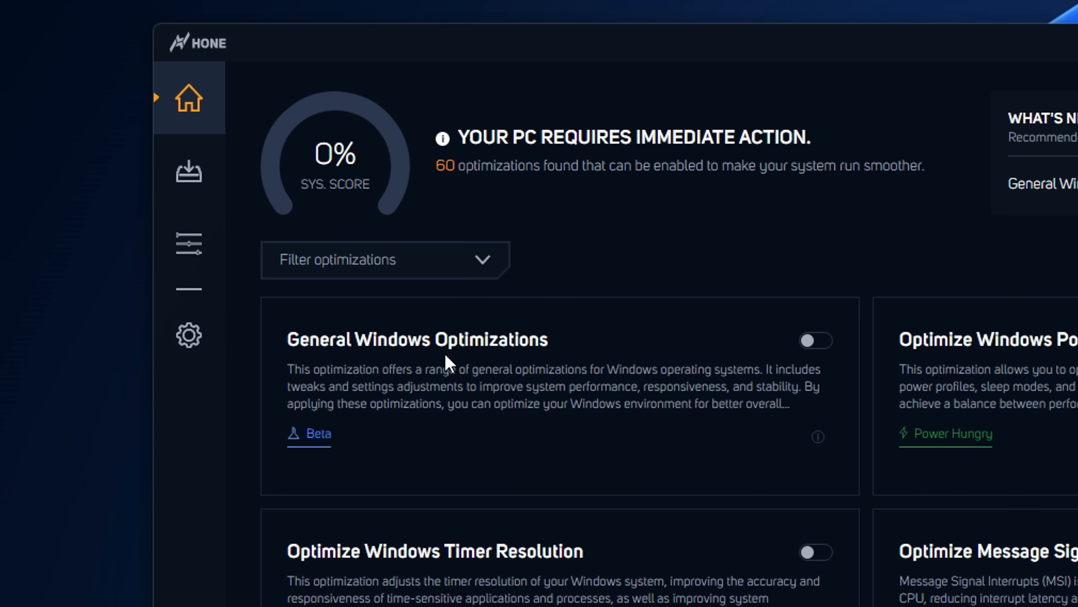
left_click(815, 340)
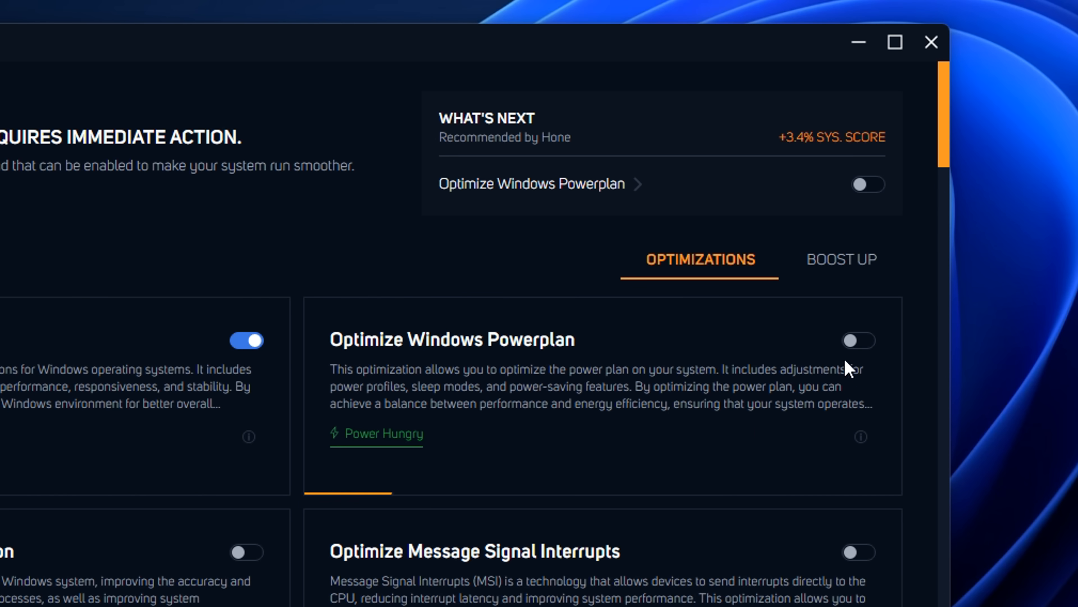
left_click(858, 340)
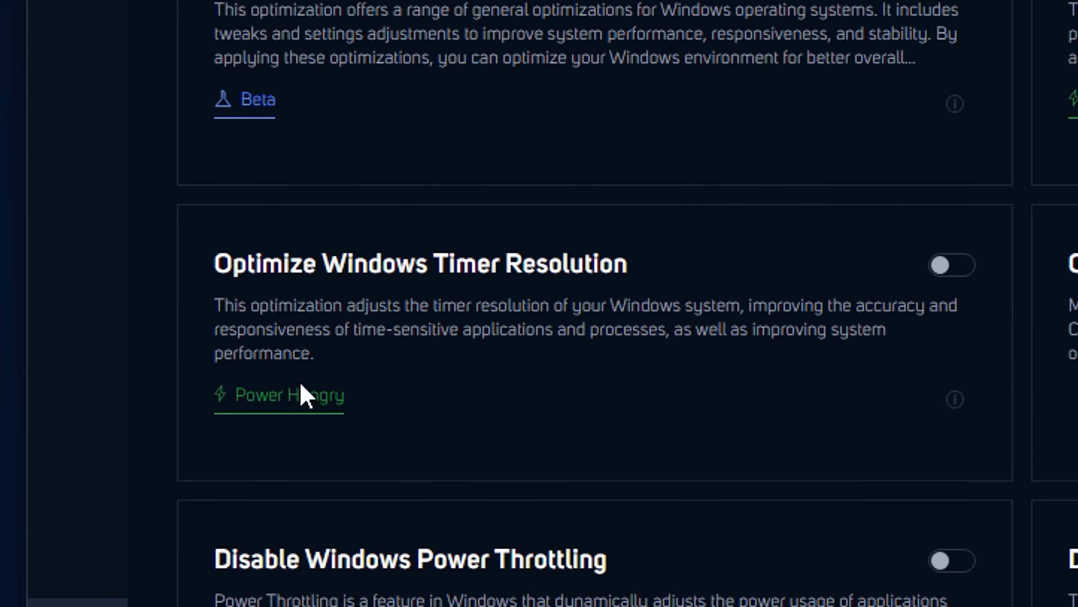
scroll("down", 3)
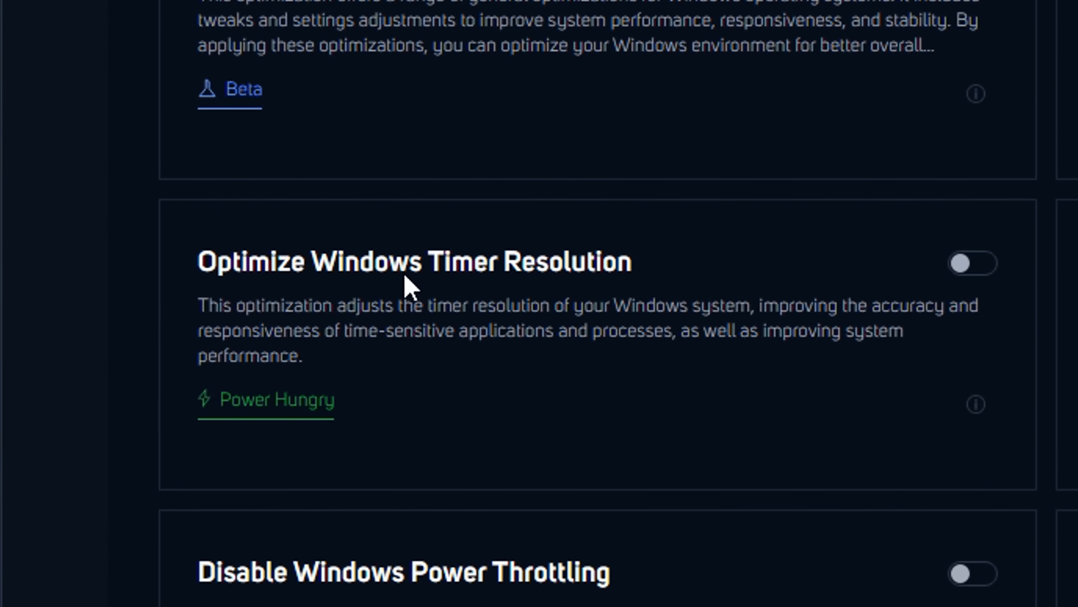
left_click(971, 263)
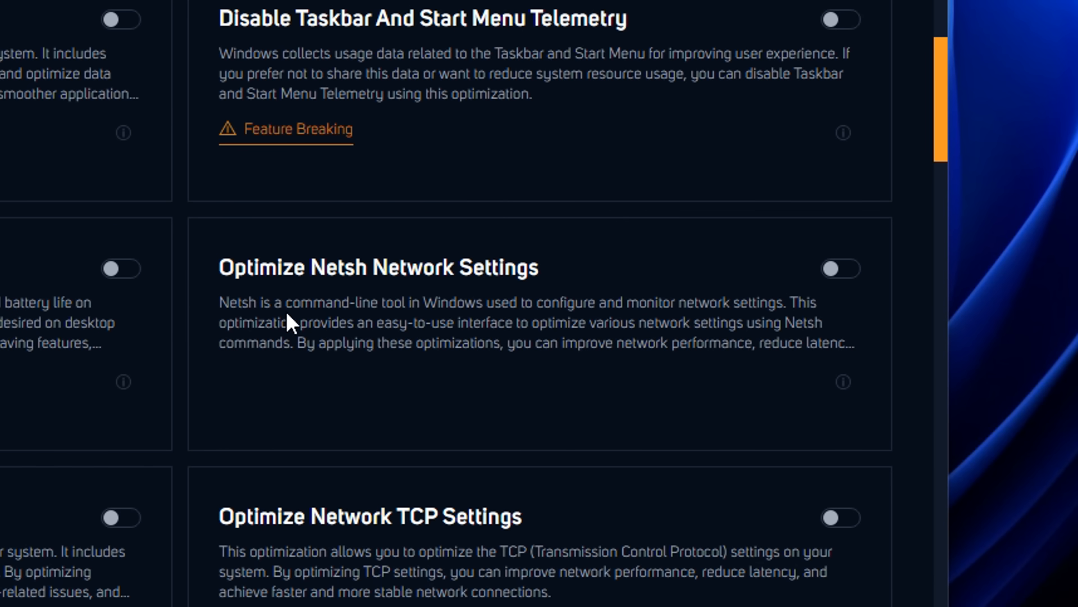
mouse_move(849, 269)
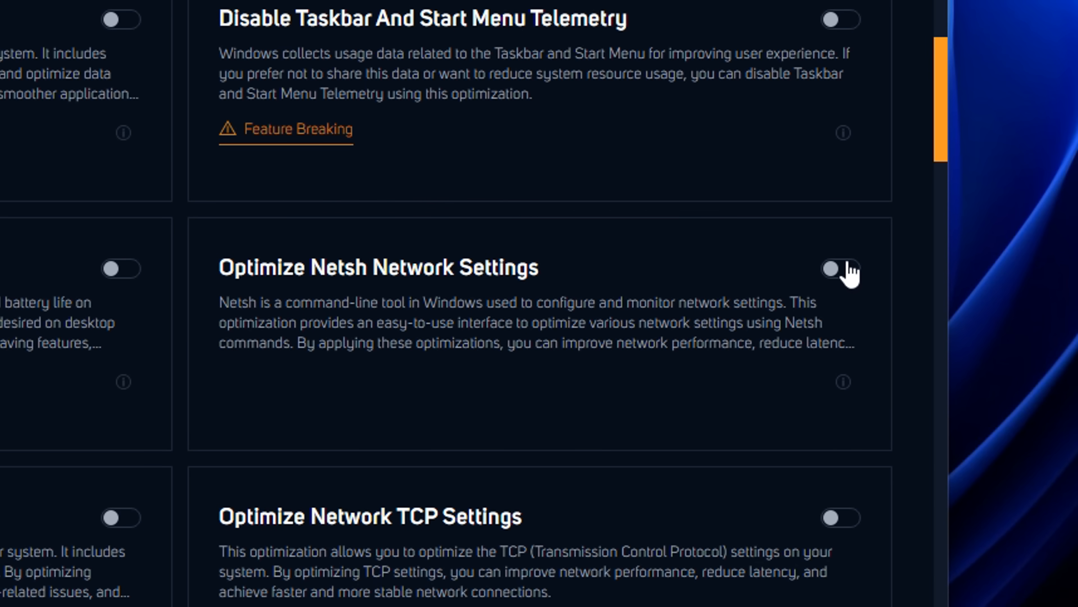
Switch on Optimize Netsh Network Settings and Optimize Network TCP Settings
left_click(840, 268)
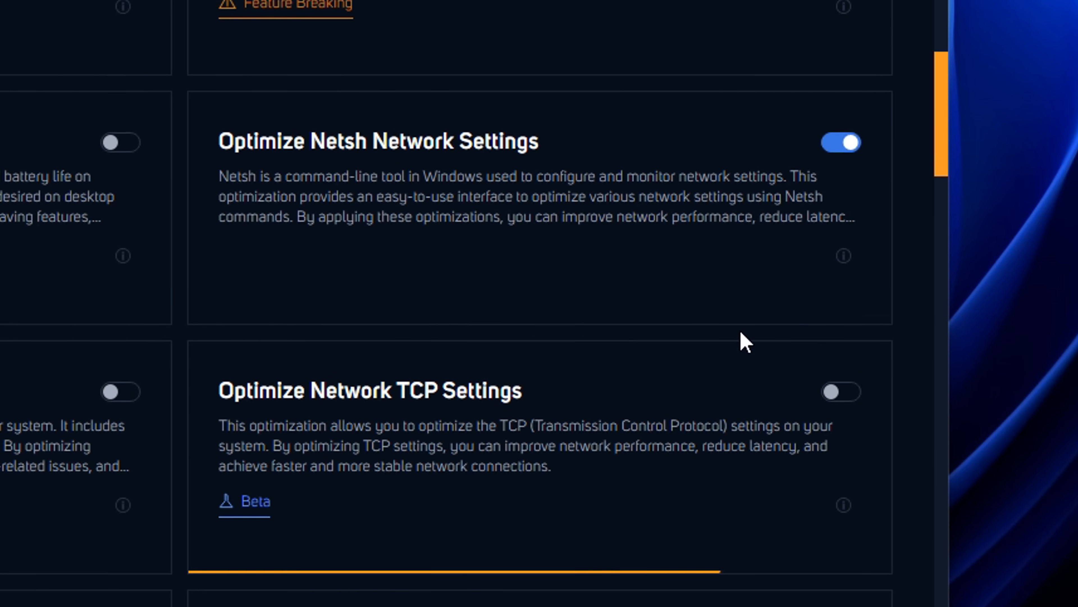
left_click(840, 392)
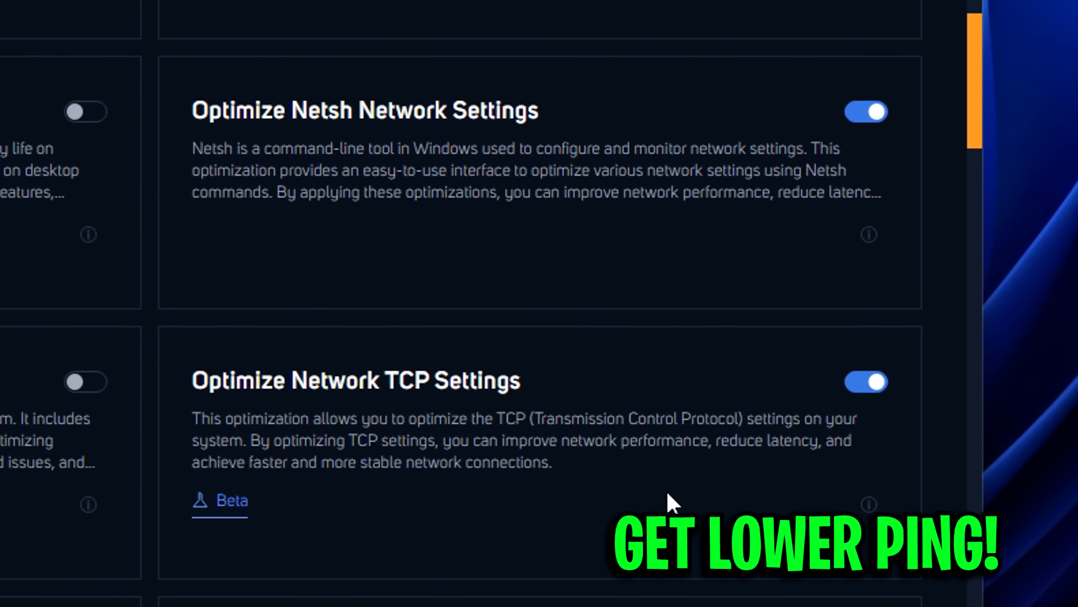
scroll("down", 3)
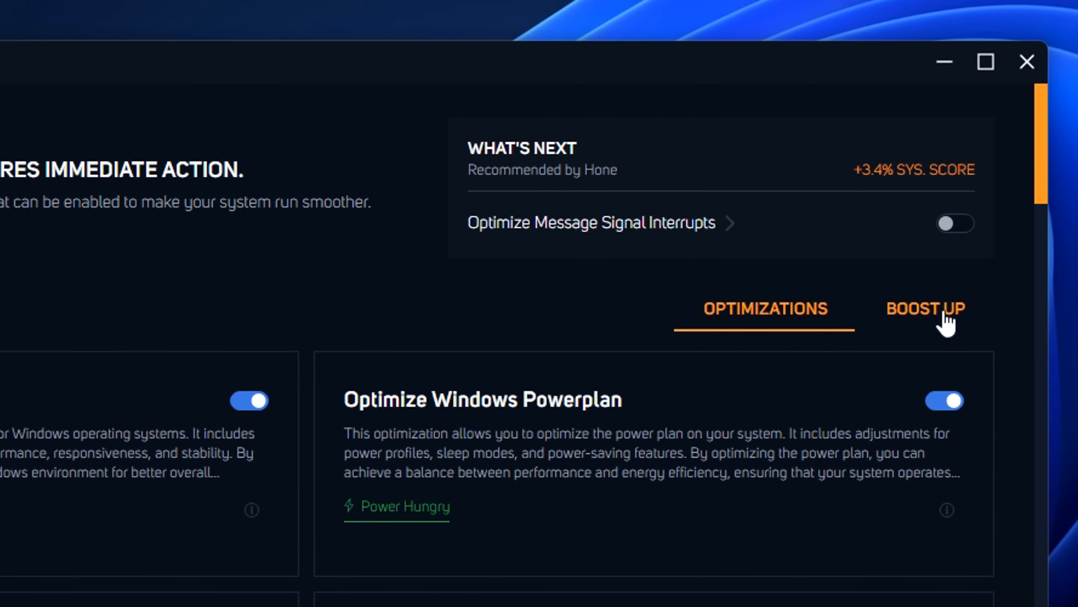
Run the Junk Cleaner from Hone's Boost Up tasks
left_click(925, 309)
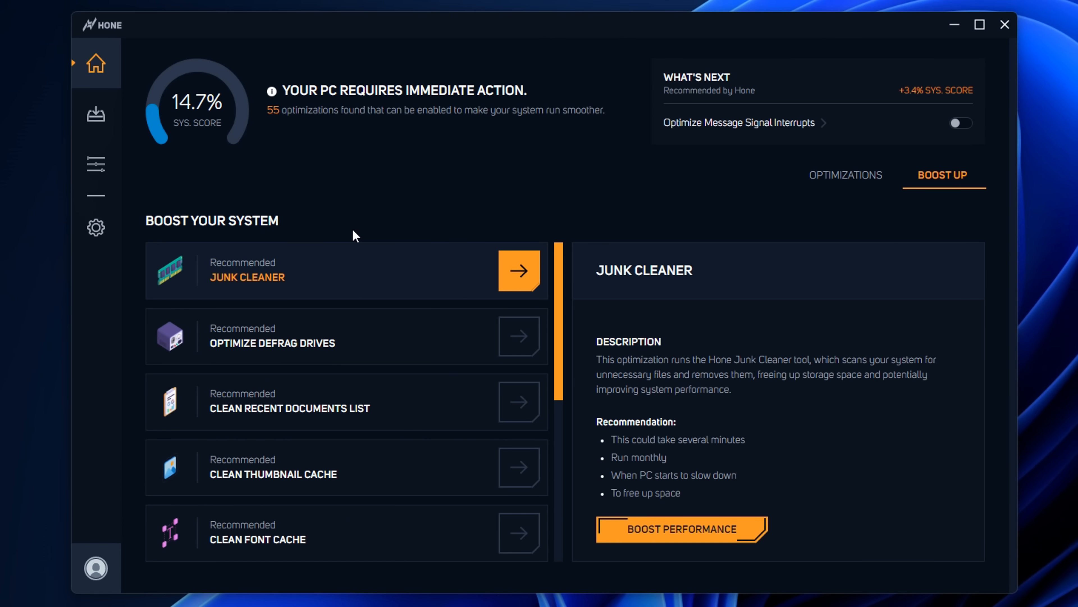
mouse_move(251, 288)
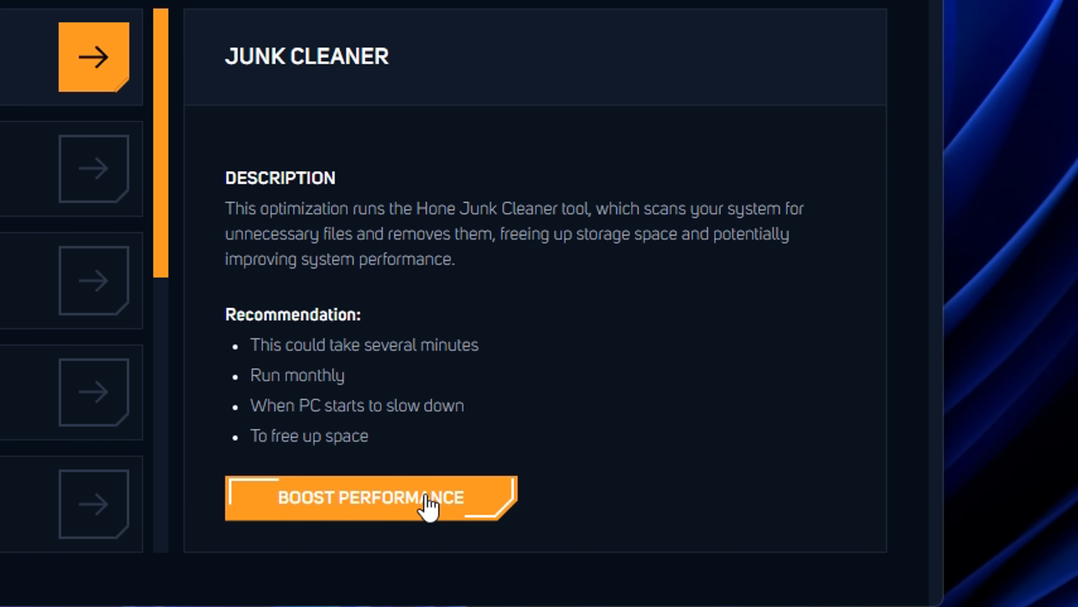
left_click(66, 179)
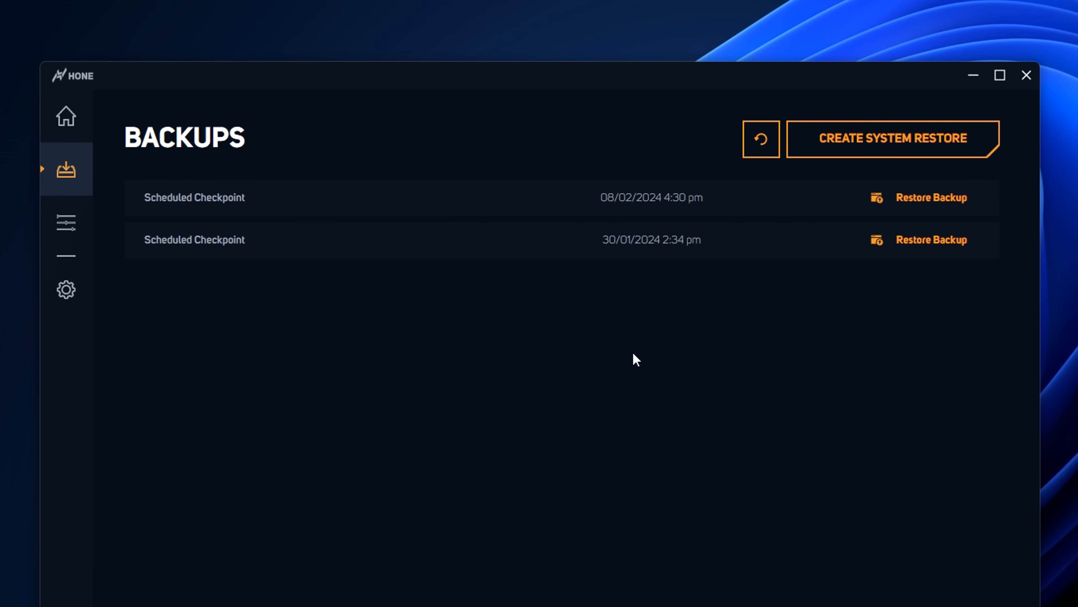
Activate the Fortnite performance preset from Hone's Game Settings list
left_click(66, 222)
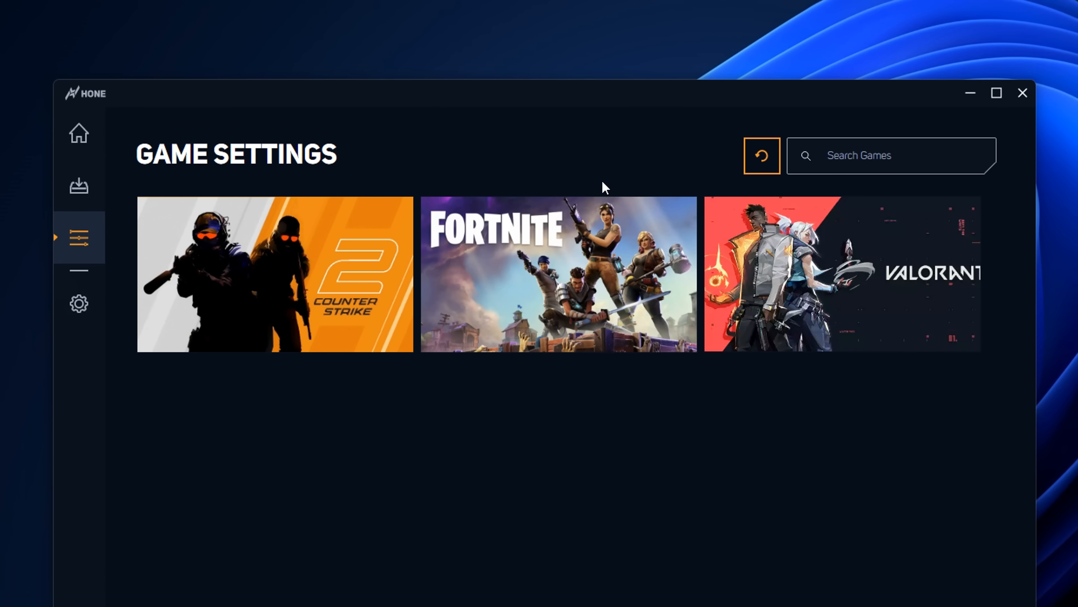
left_click(557, 274)
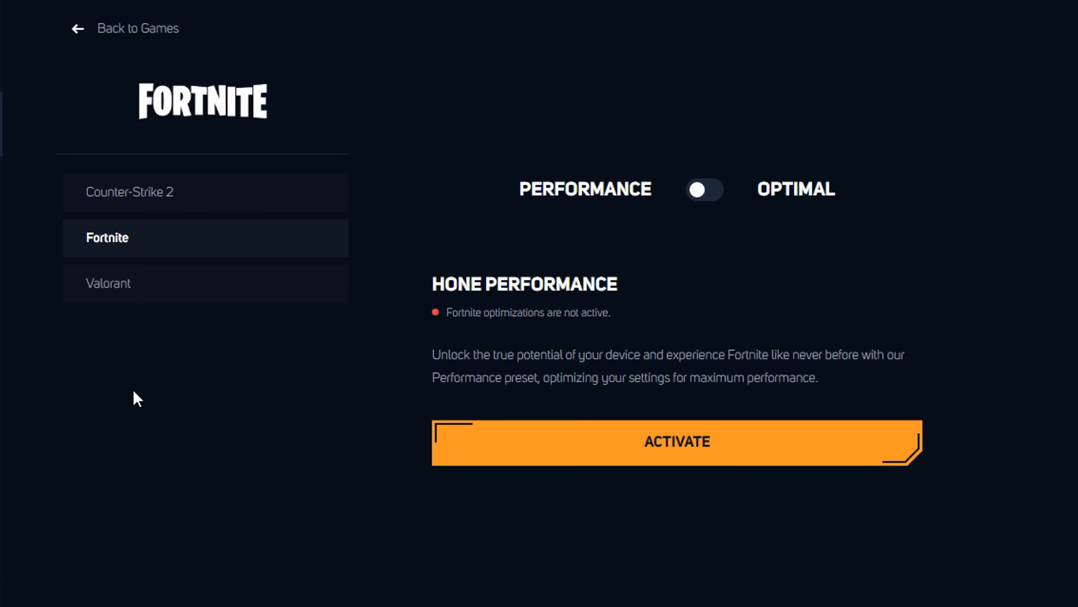
left_click(703, 189)
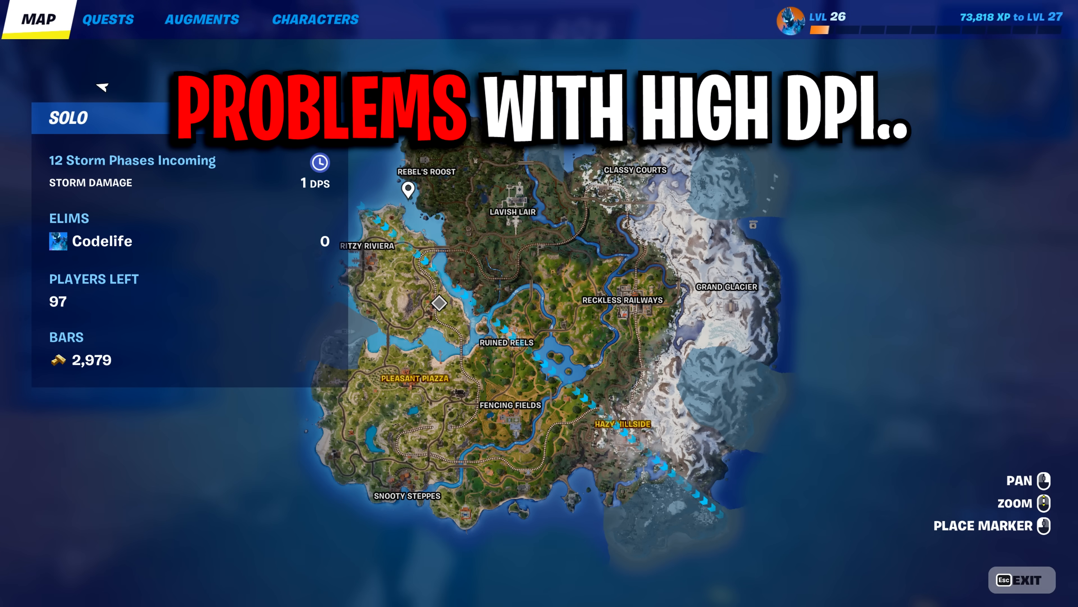
Close the Fortnite island map during the solo match
key("Escape")
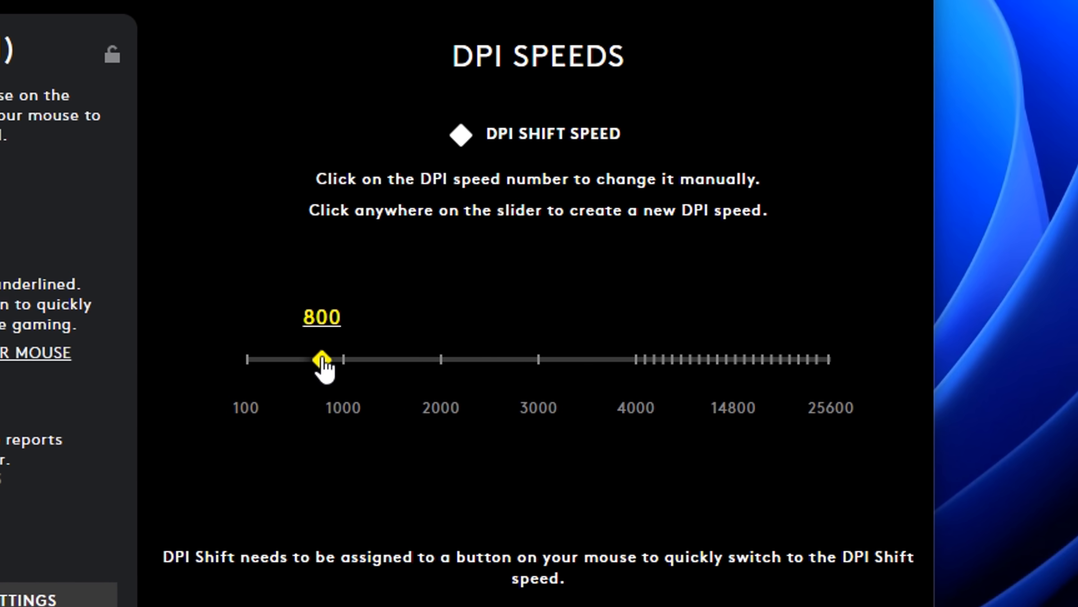
Drag the G HUB DPI speed marker to 800
left_click_drag(324, 359, 288, 358)
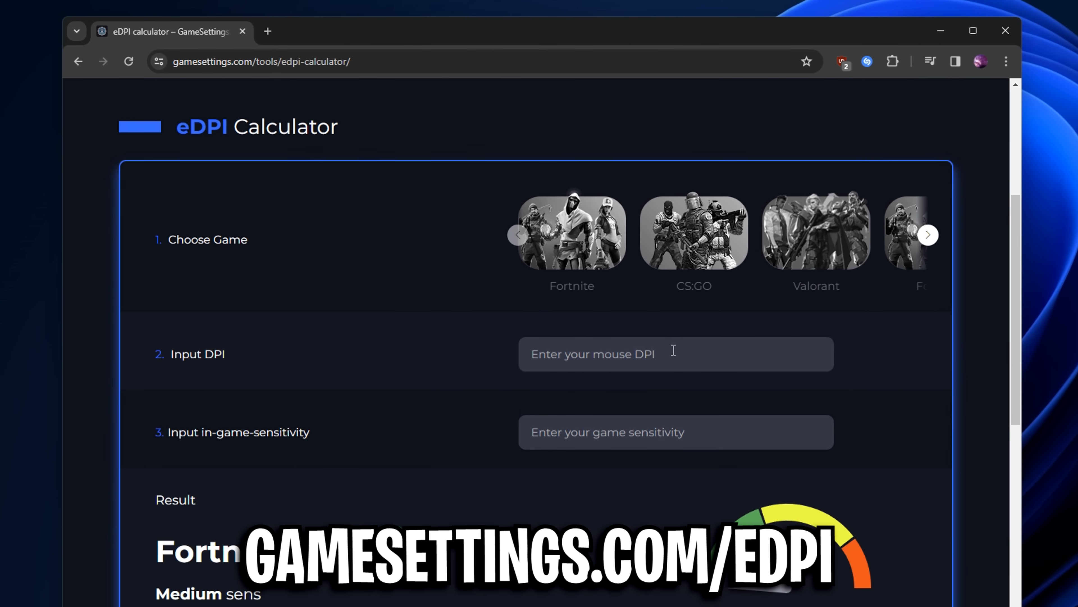
Compute Fortnite eDPI for 800 DPI at sensitivity 5, giving 40
left_click(571, 232)
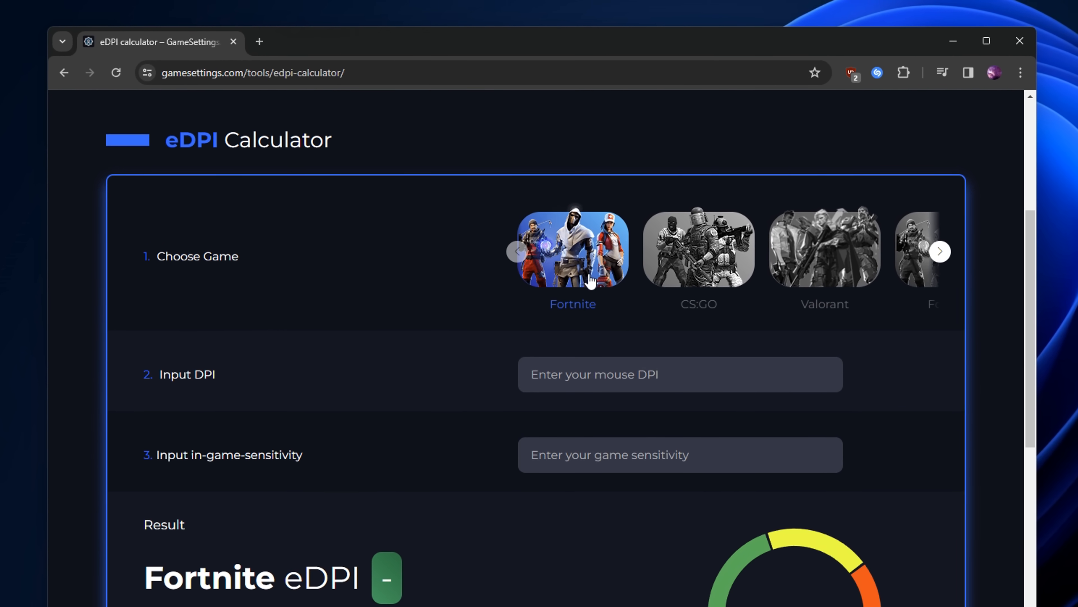
type("400")
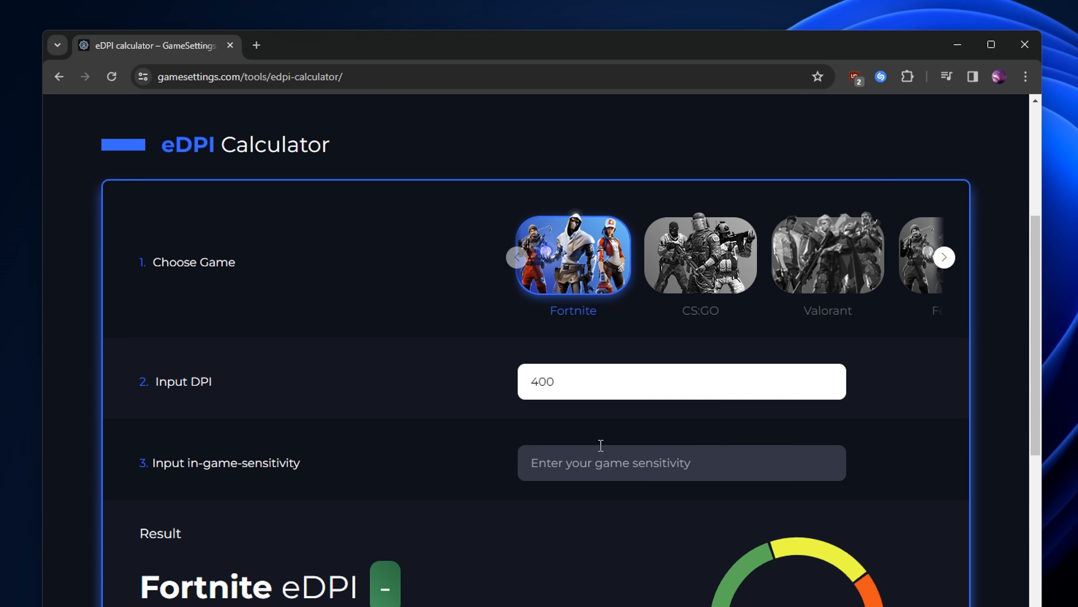
type("10")
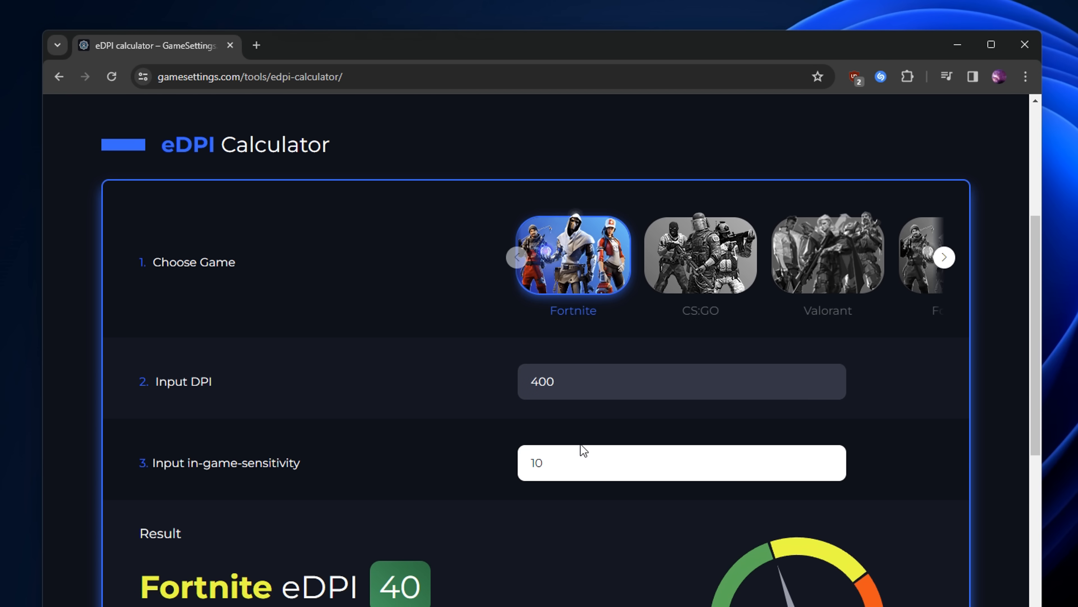
scroll("down", 3)
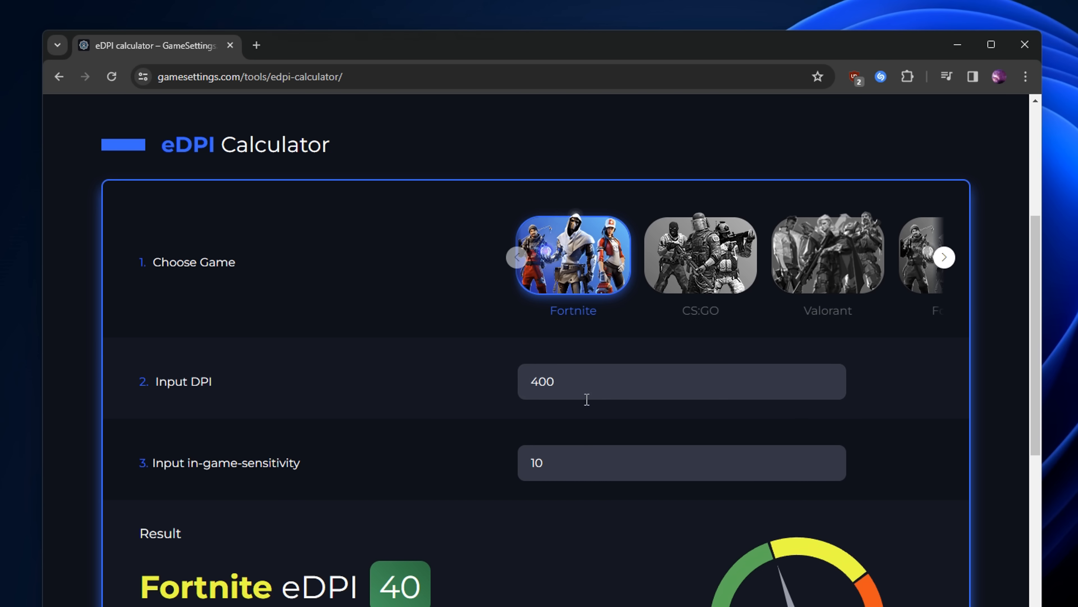
type("80")
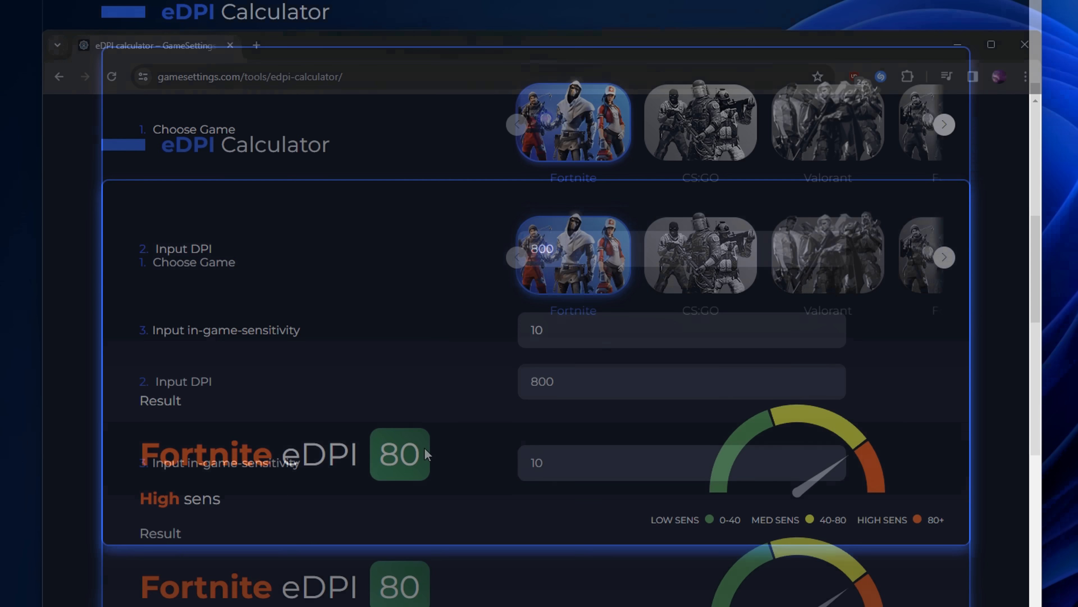
type("5")
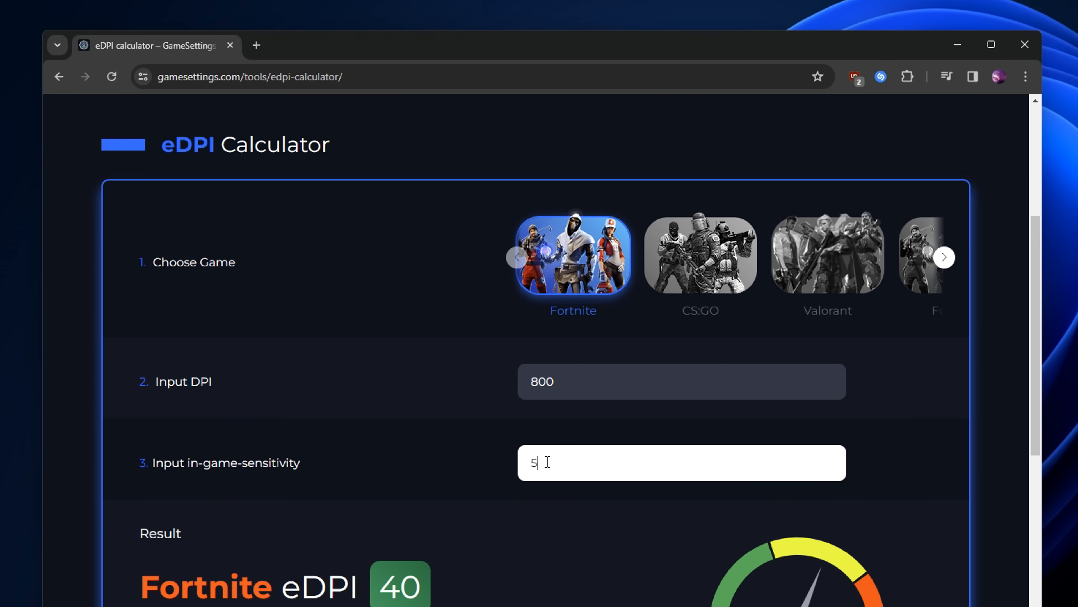
scroll("down", 3)
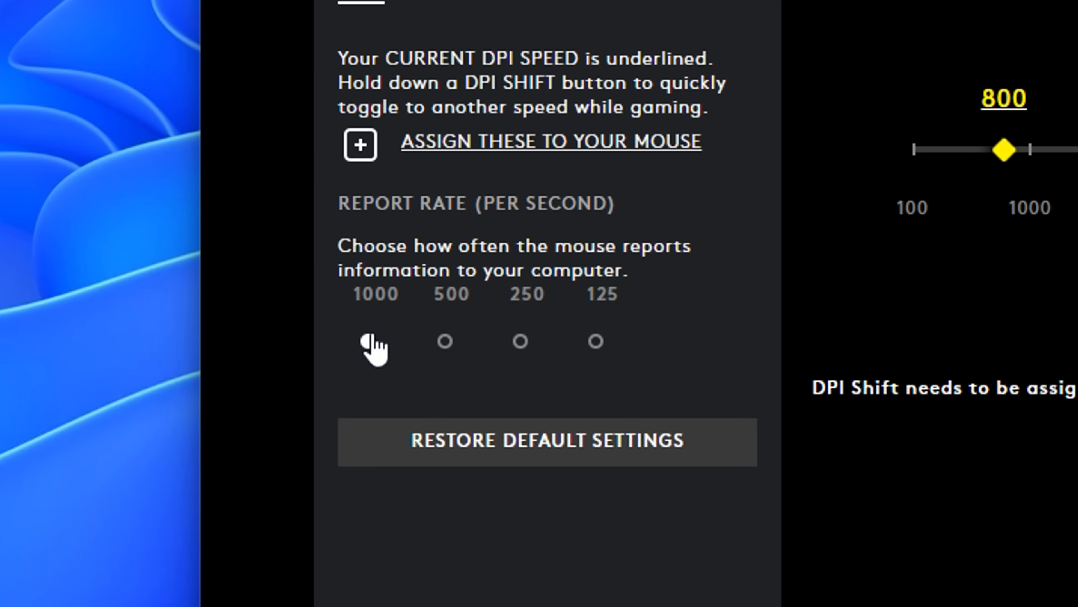
Set the G HUB mouse report rate to 1000 per second
left_click(357, 341)
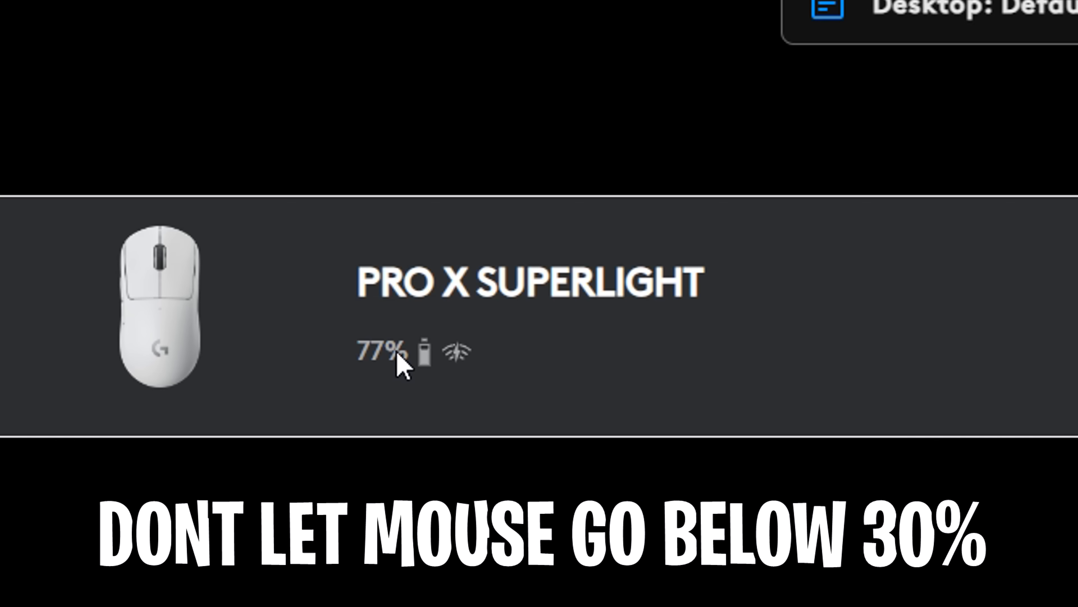
mouse_move(343, 364)
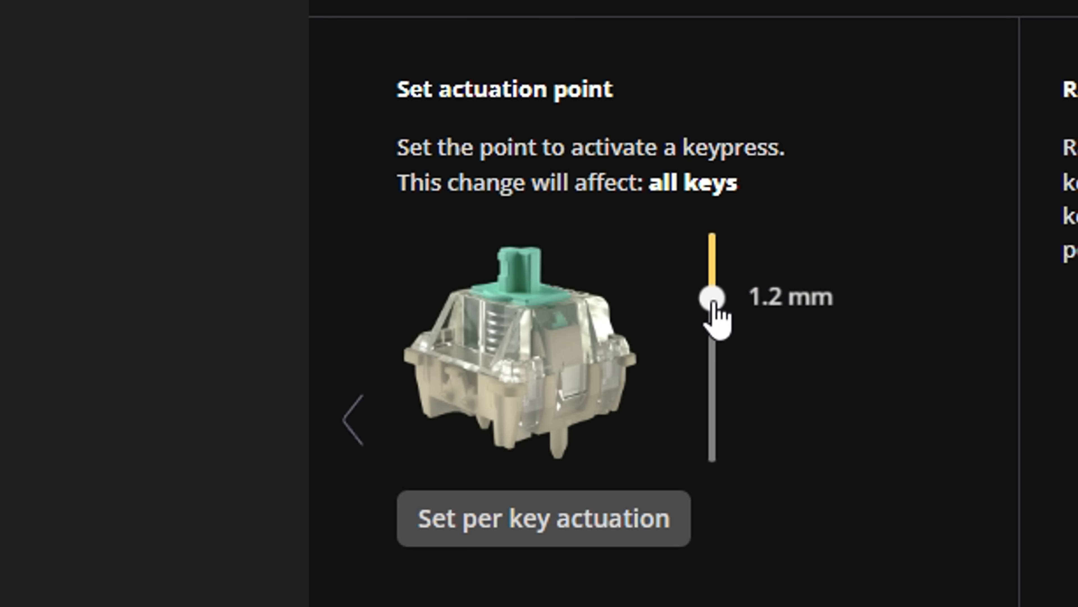
Set the all-keys actuation point to 0.1 mm, briefly showing deeper travel before returning
left_click_drag(713, 297, 714, 232)
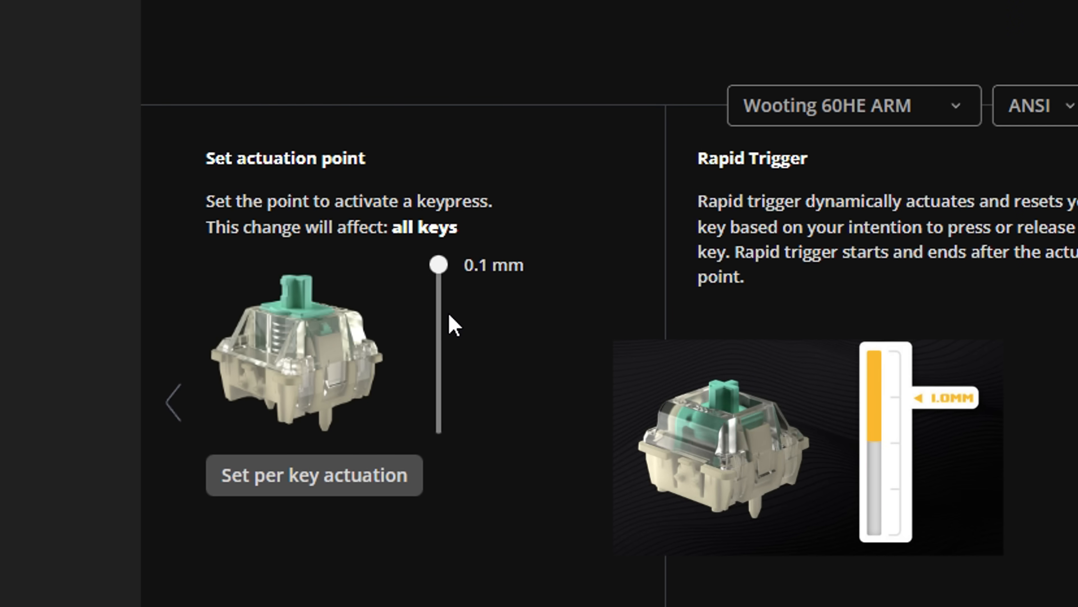
left_click_drag(438, 264, 438, 341)
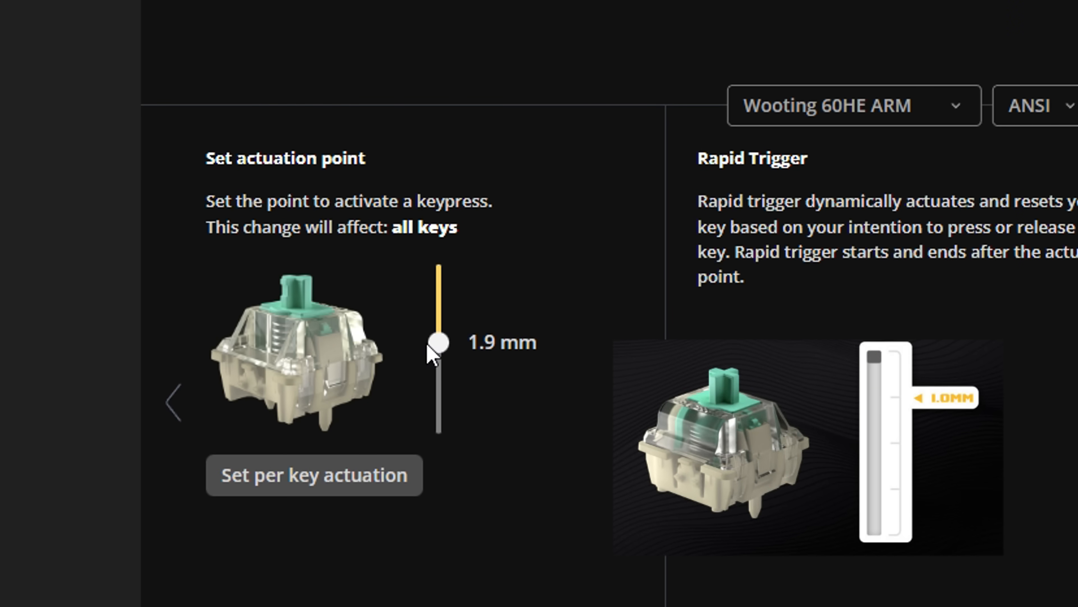
left_click_drag(438, 342, 438, 433)
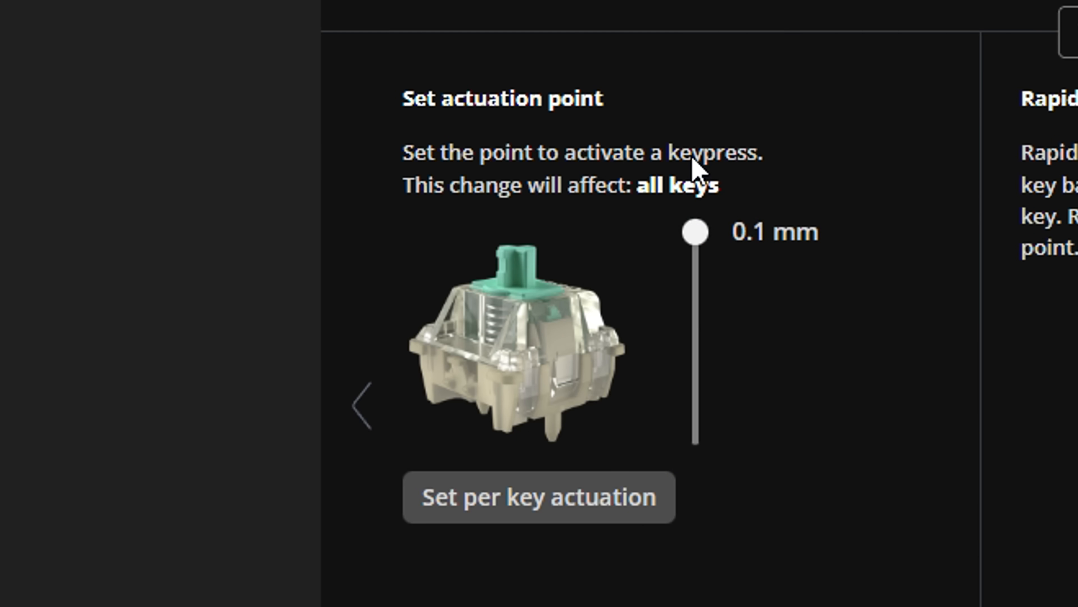
mouse_move(784, 296)
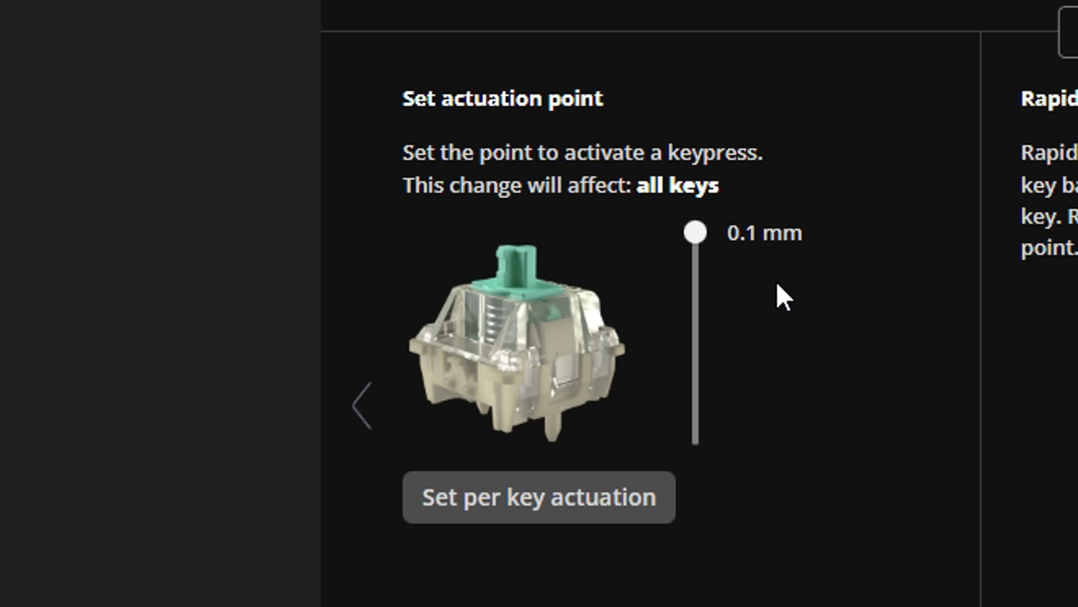
mouse_move(780, 296)
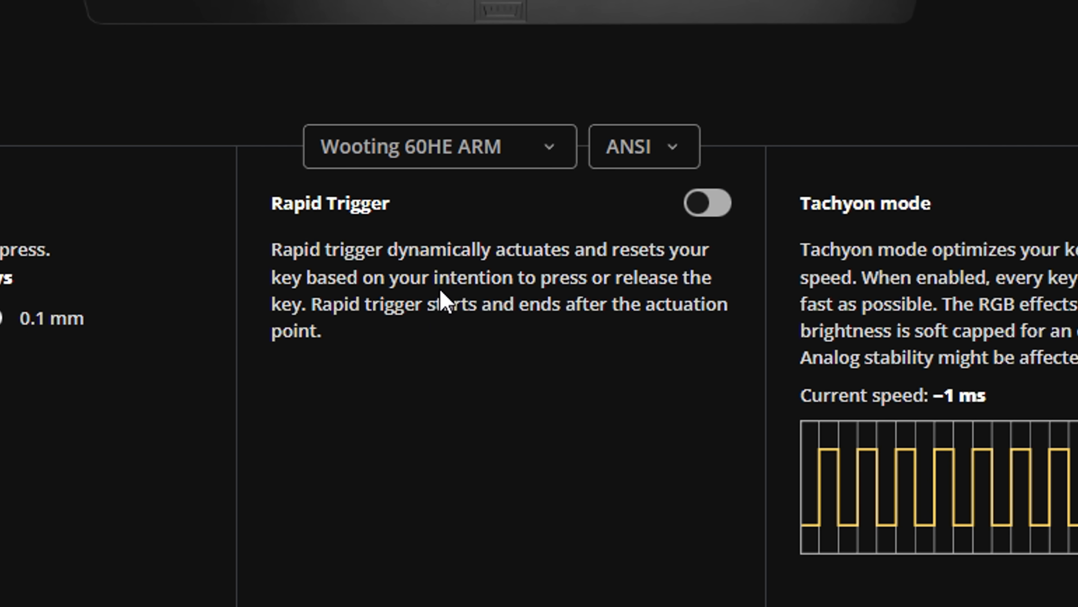
mouse_move(392, 282)
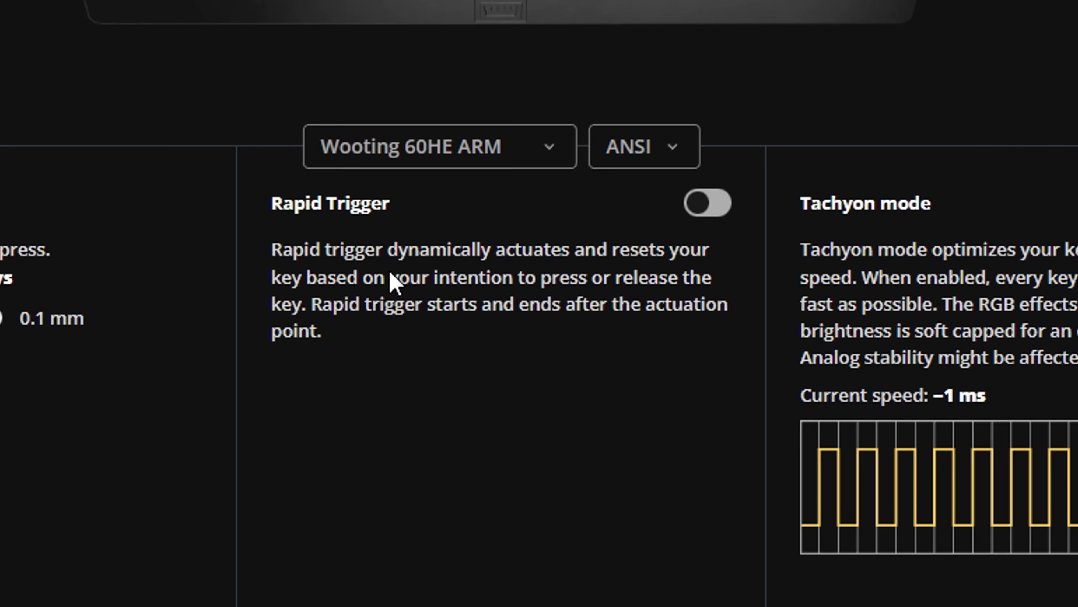
mouse_move(392, 319)
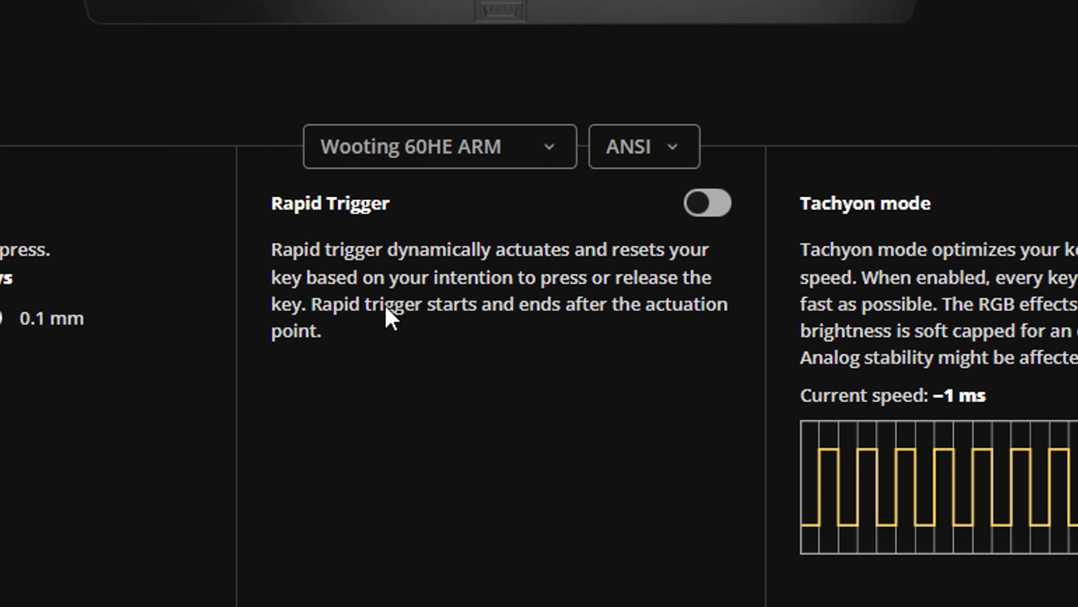
mouse_move(320, 299)
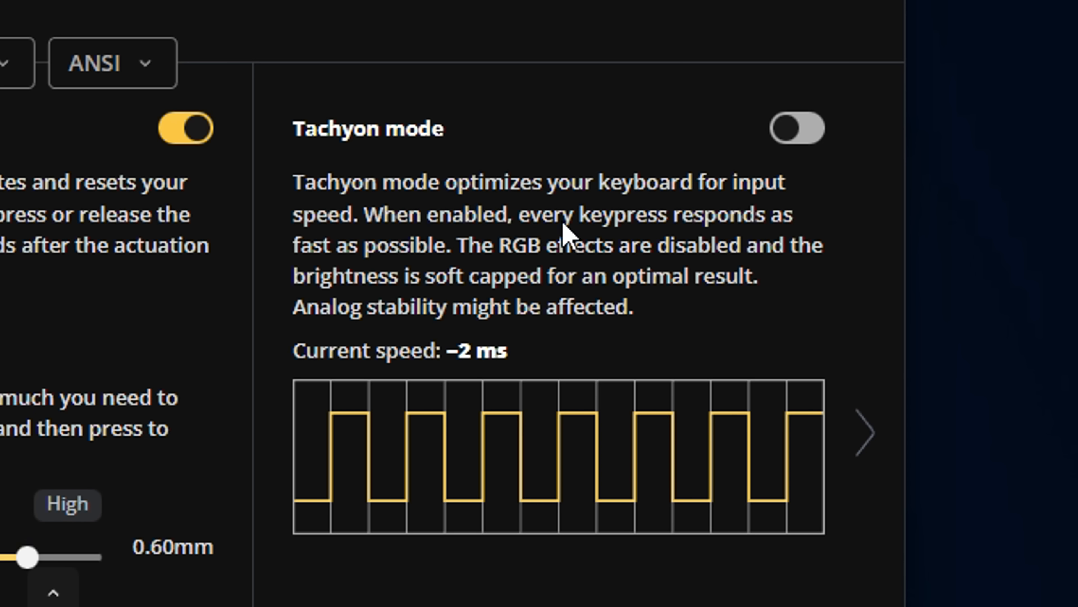
mouse_move(736, 175)
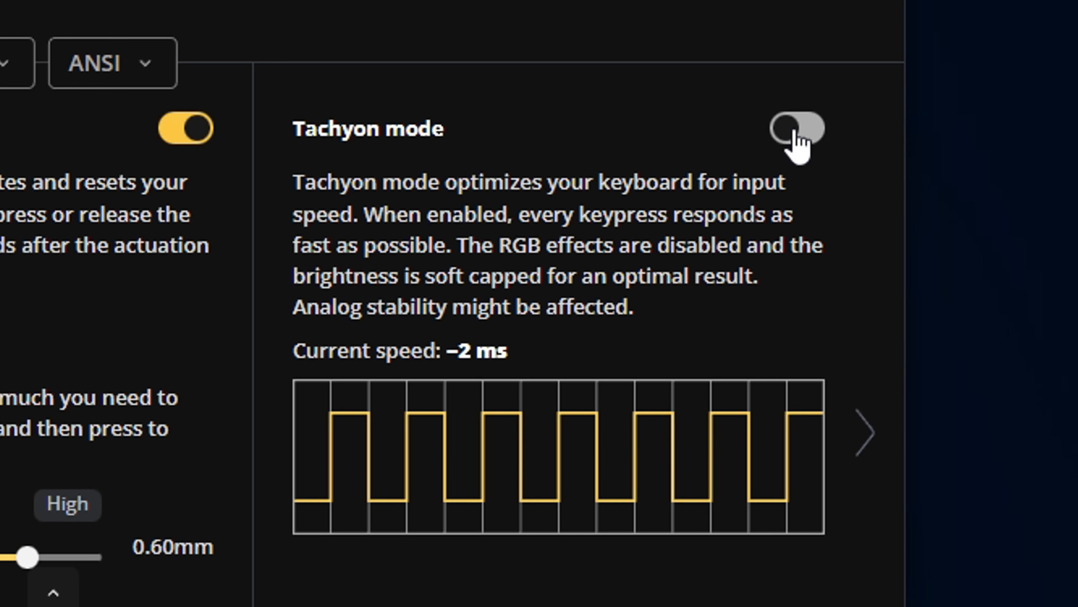
Enable Tachyon mode for faster key response on the Wooting keyboard
left_click(796, 128)
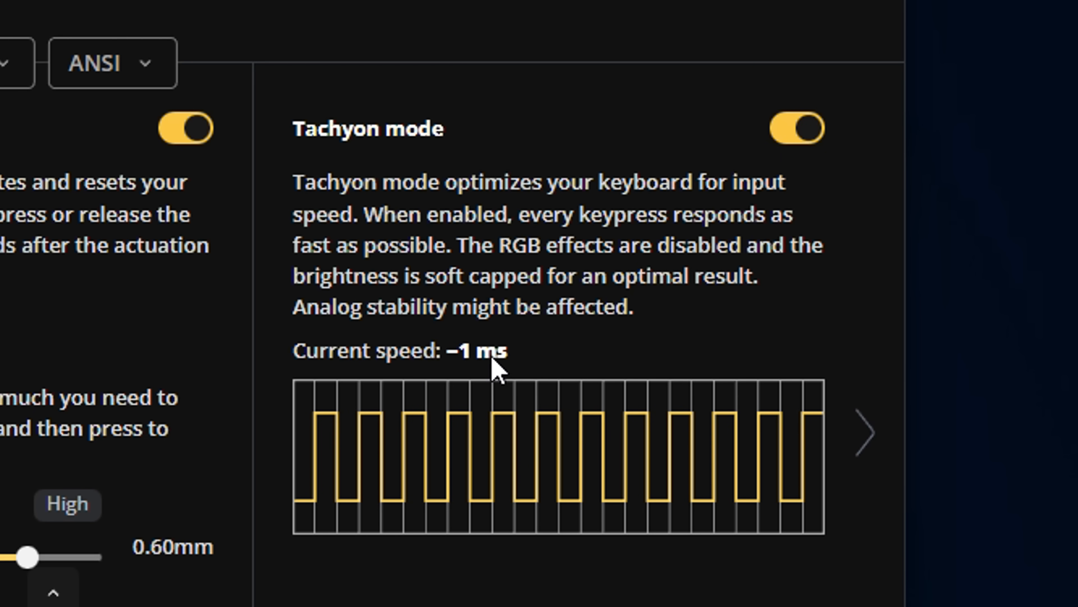
mouse_move(621, 491)
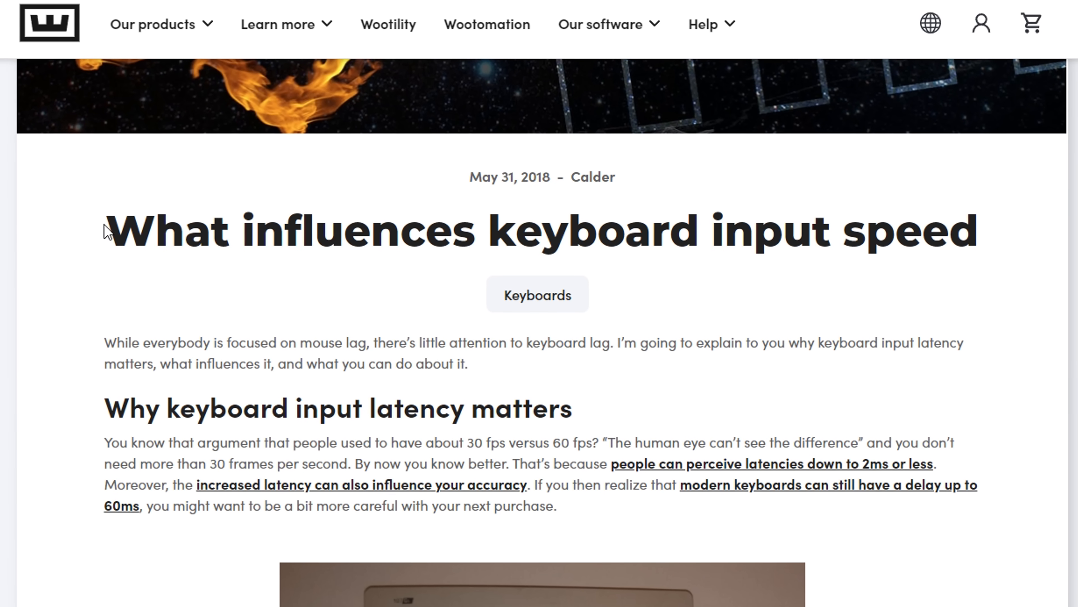
left_click_drag(106, 229, 760, 229)
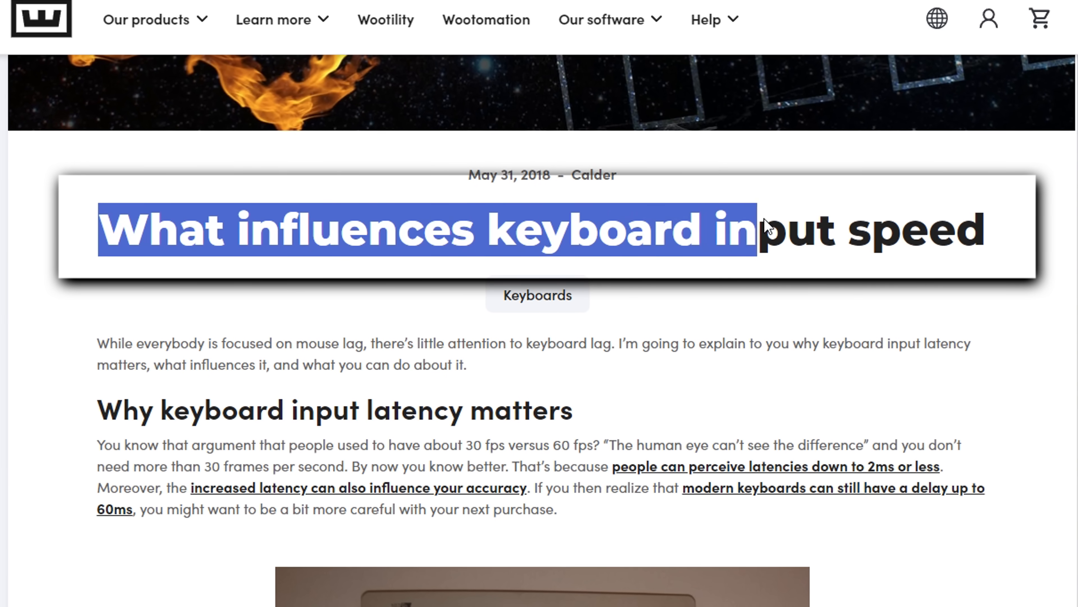
scroll("down", 3)
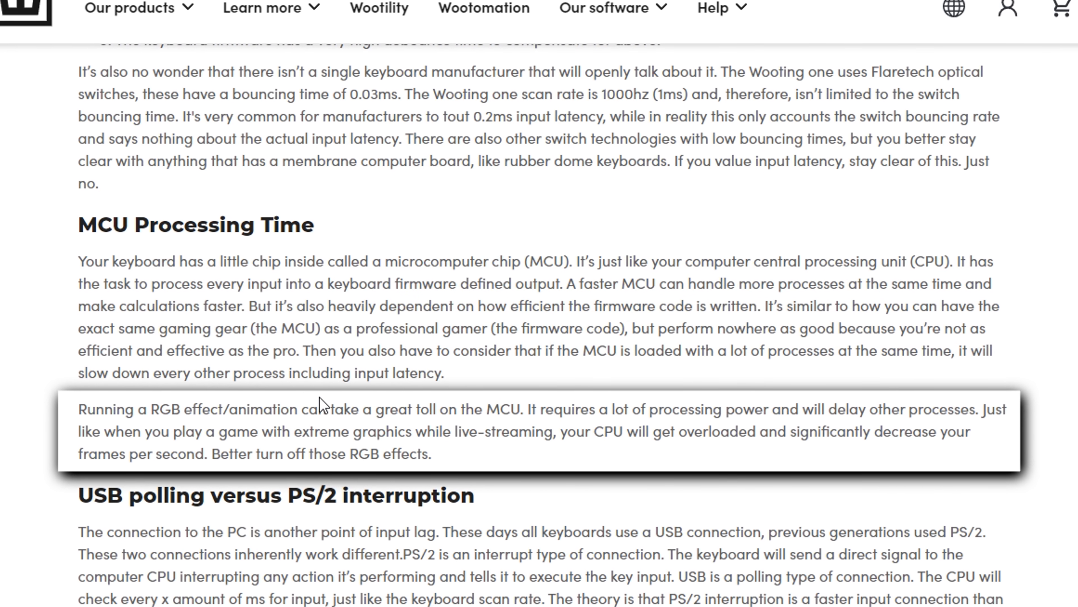
scroll("down", 3)
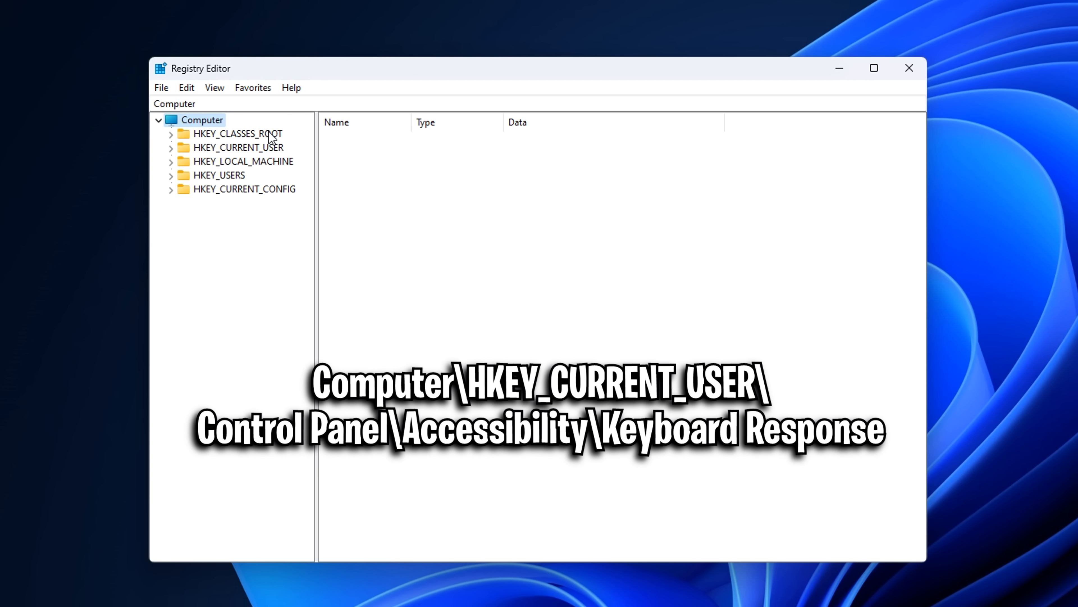
mouse_move(285, 137)
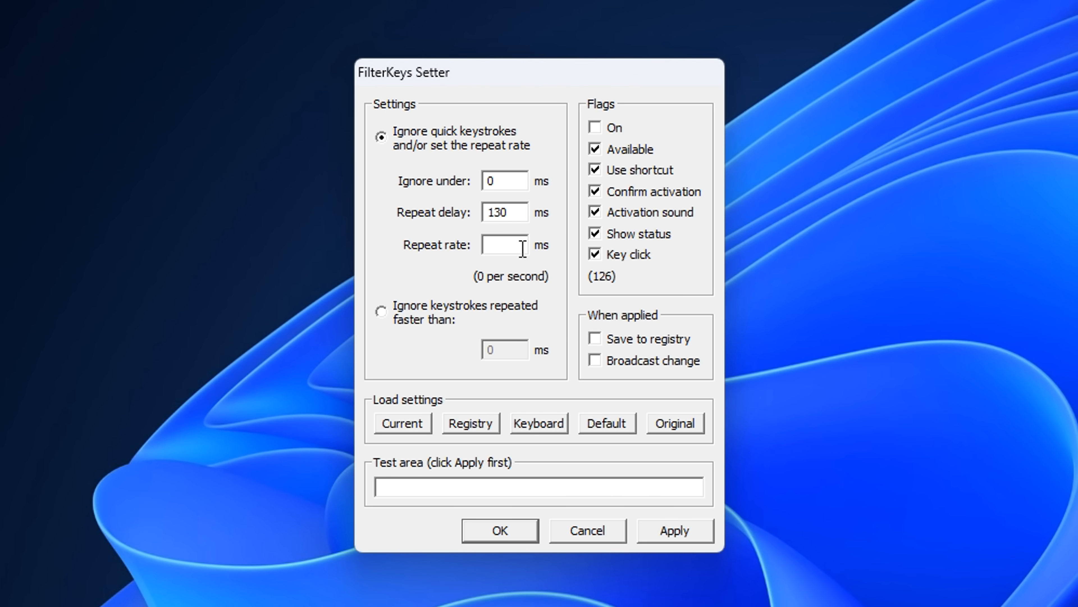
Set FilterKeys repeat rate to 20 ms and launch an administrator Command Prompt
type("20")
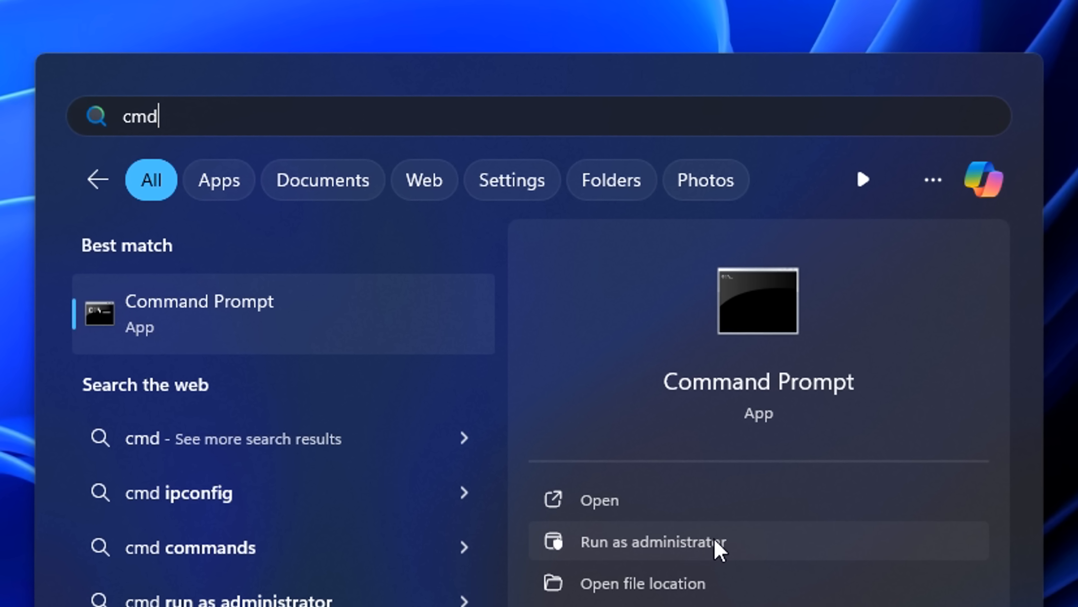
left_click(653, 541)
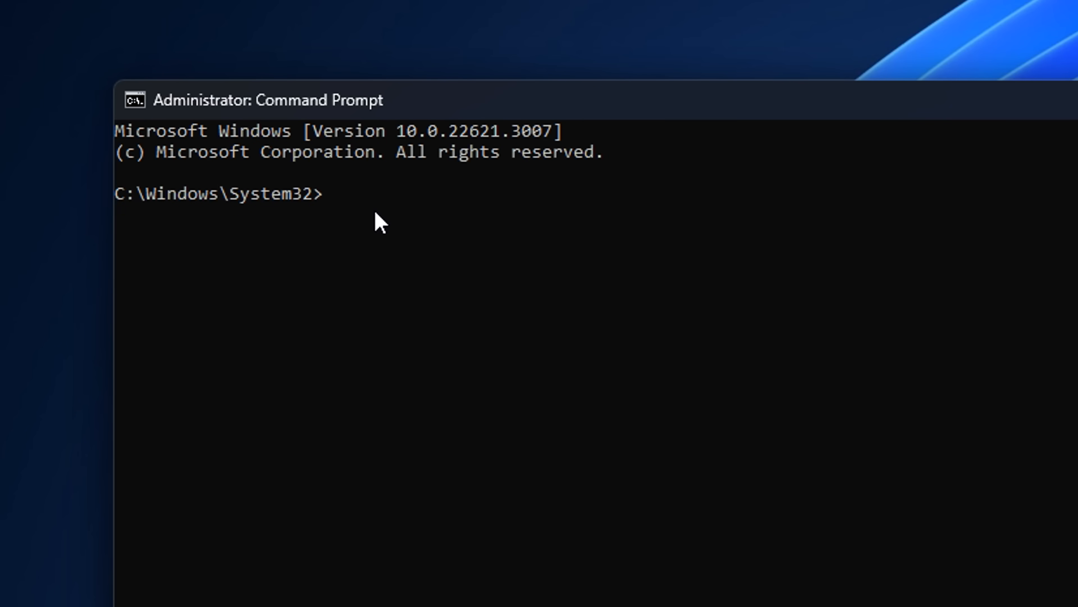
Run DISM /online /cleanup-image /checkhealth and /restorehealth, then start SFC /scannow
type("DISM /online /cleanup-image /checkhealth")
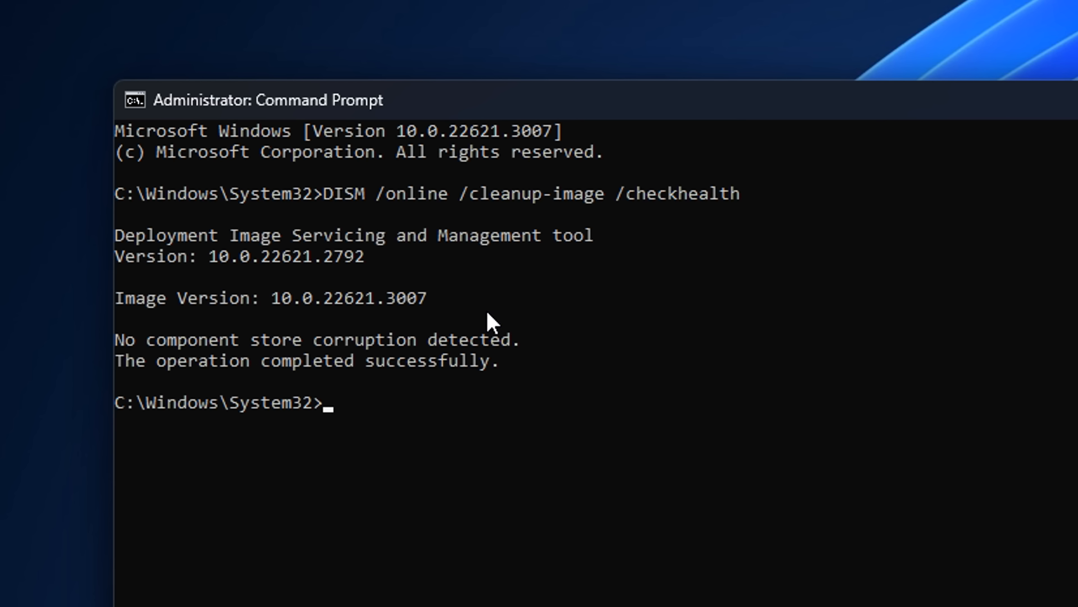
mouse_move(627, 243)
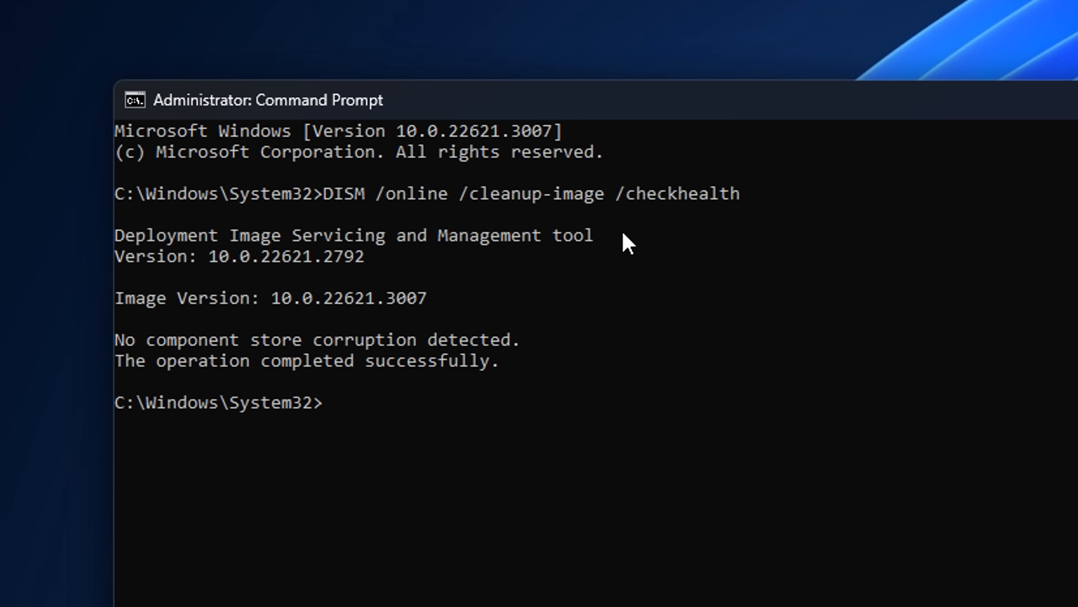
mouse_move(176, 278)
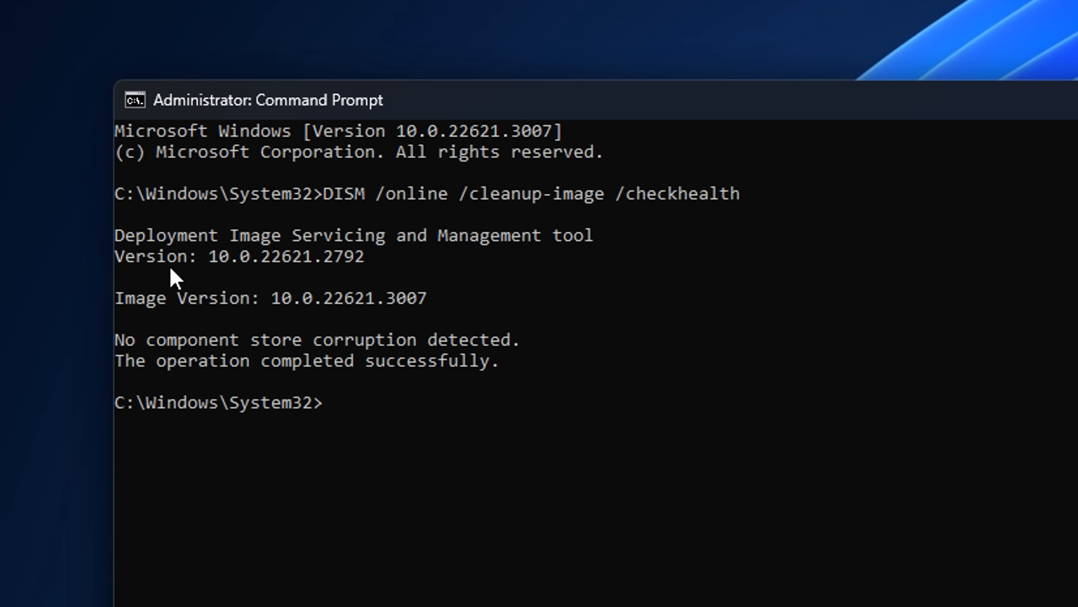
type("DISM /online /cleanup-image /restorehealth")
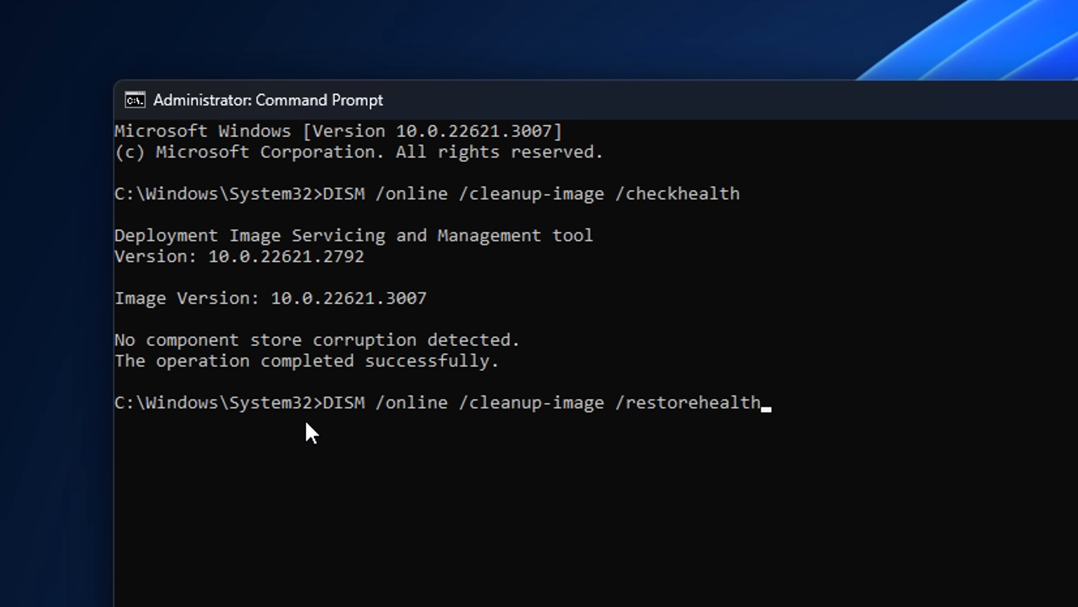
mouse_move(829, 427)
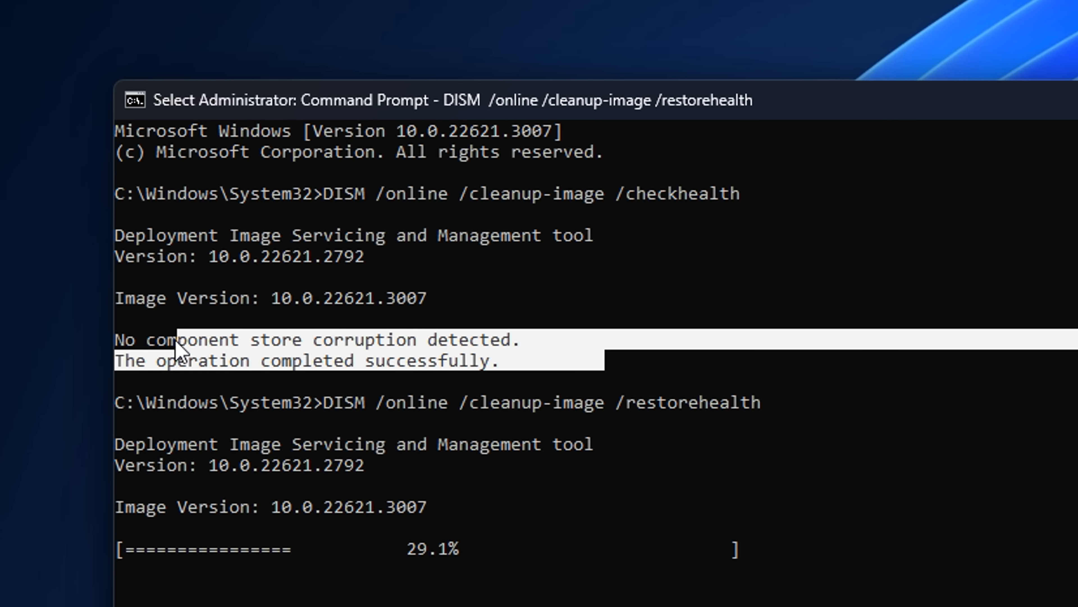
mouse_move(468, 354)
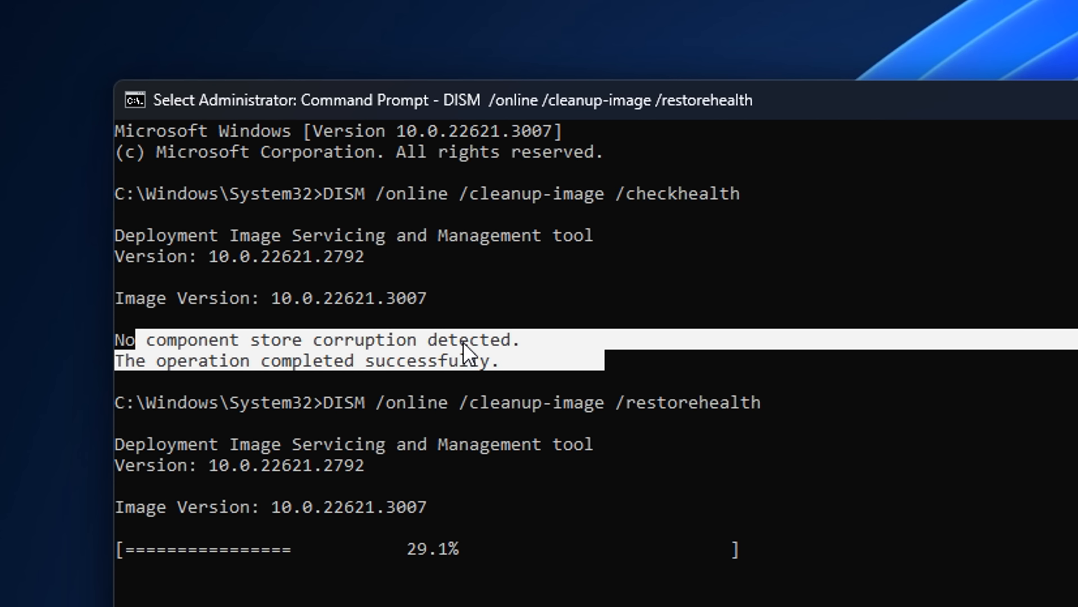
mouse_move(614, 590)
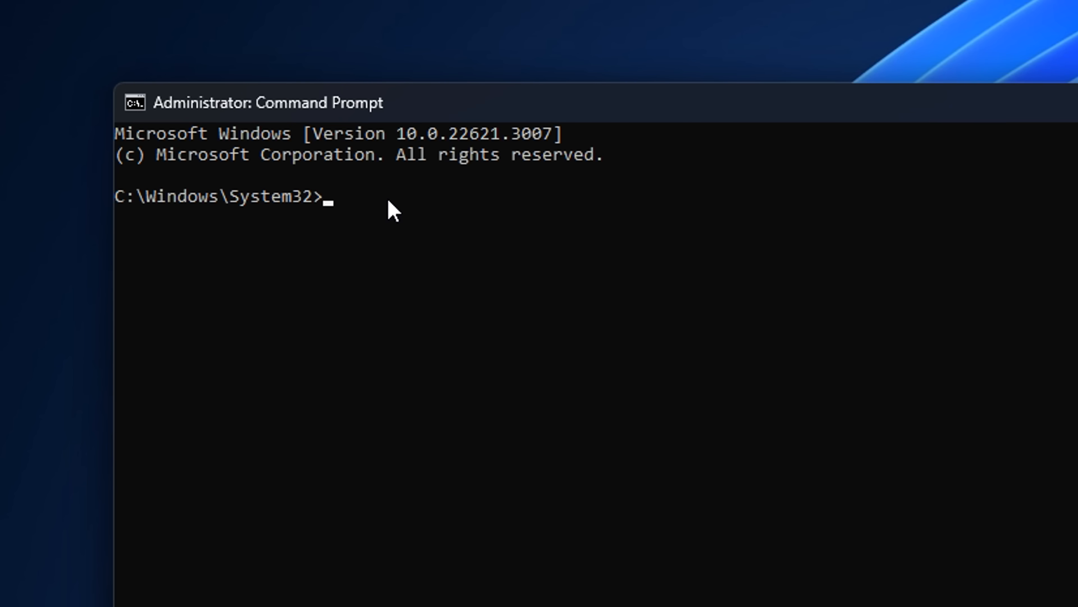
type("SFC /scannow")
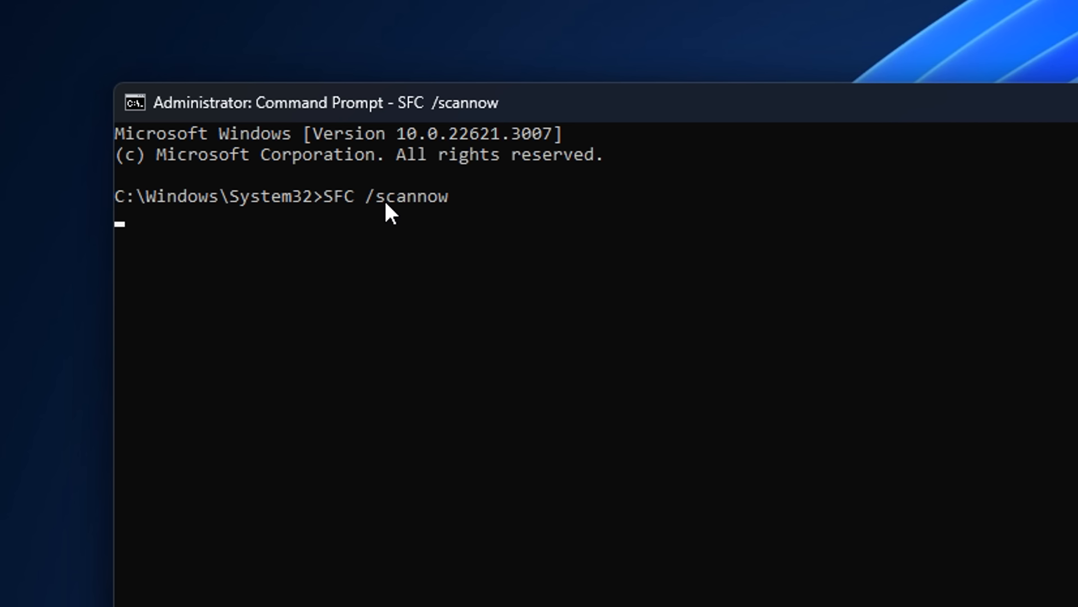